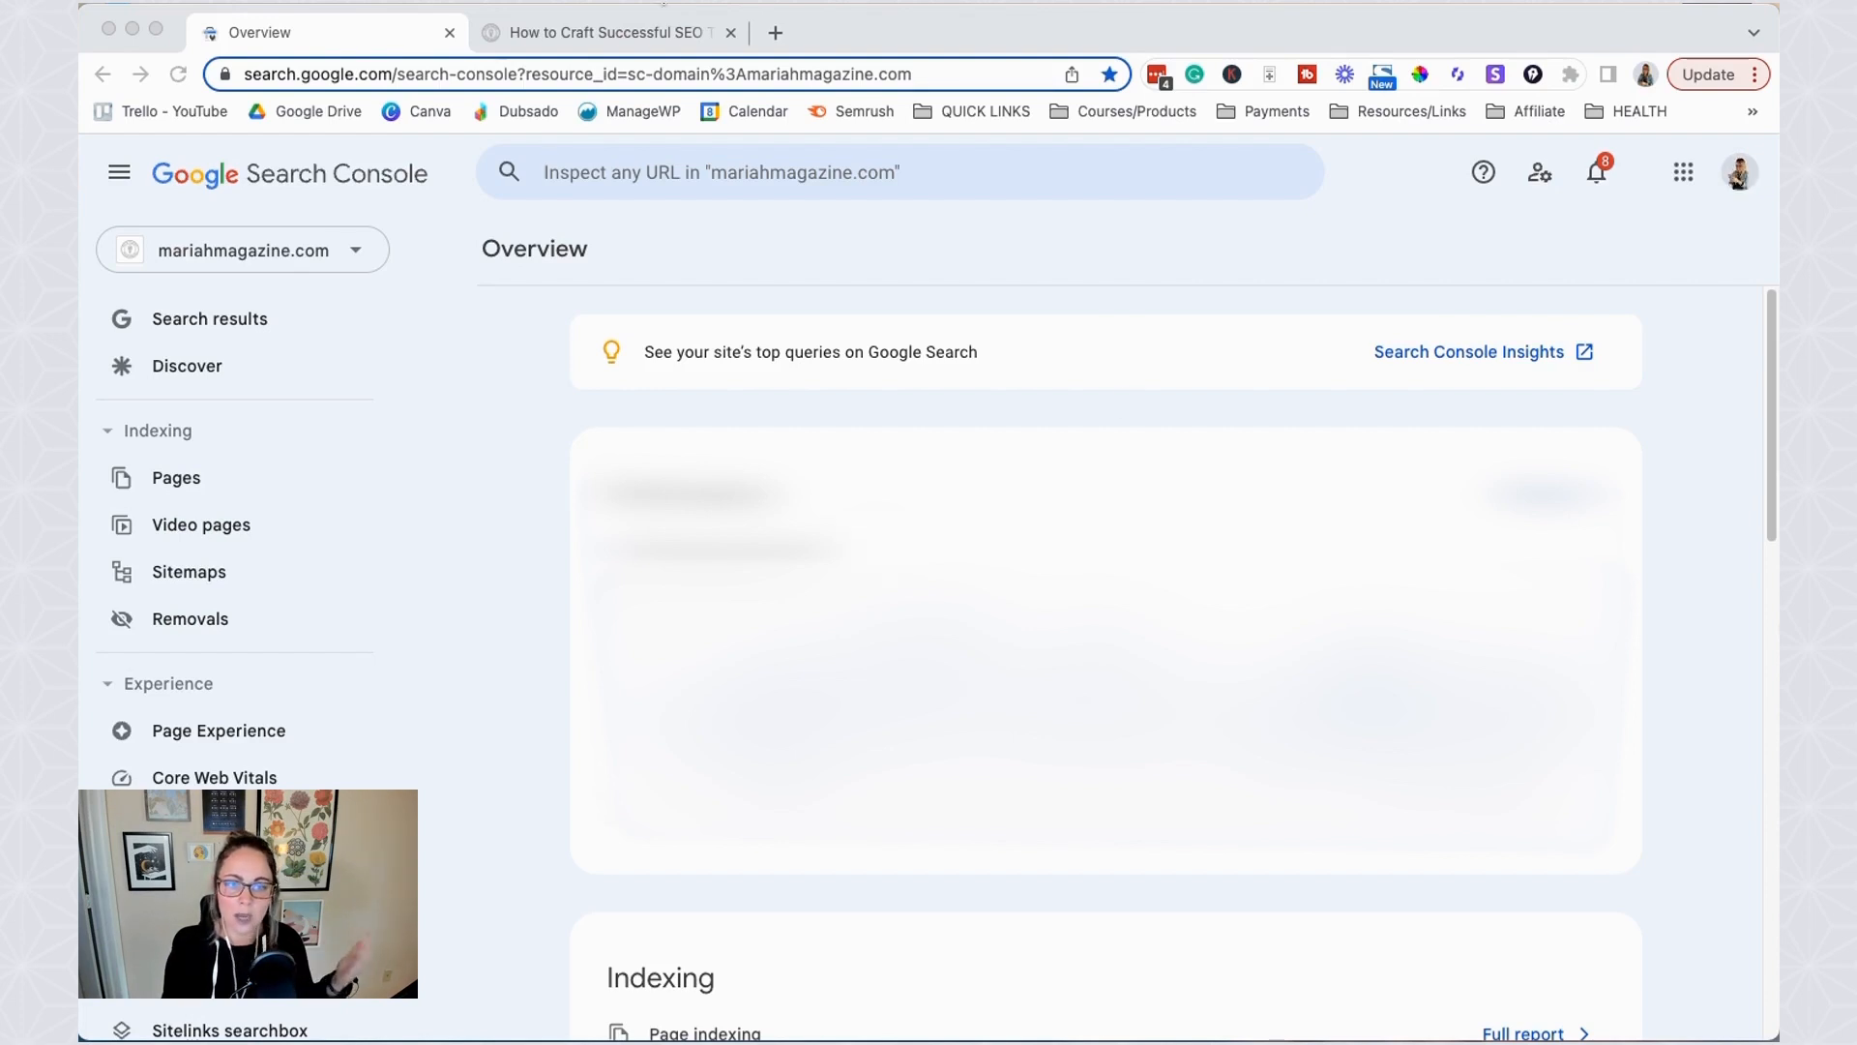
{"action": "mouse_move", "coordinate": [645, 333]}
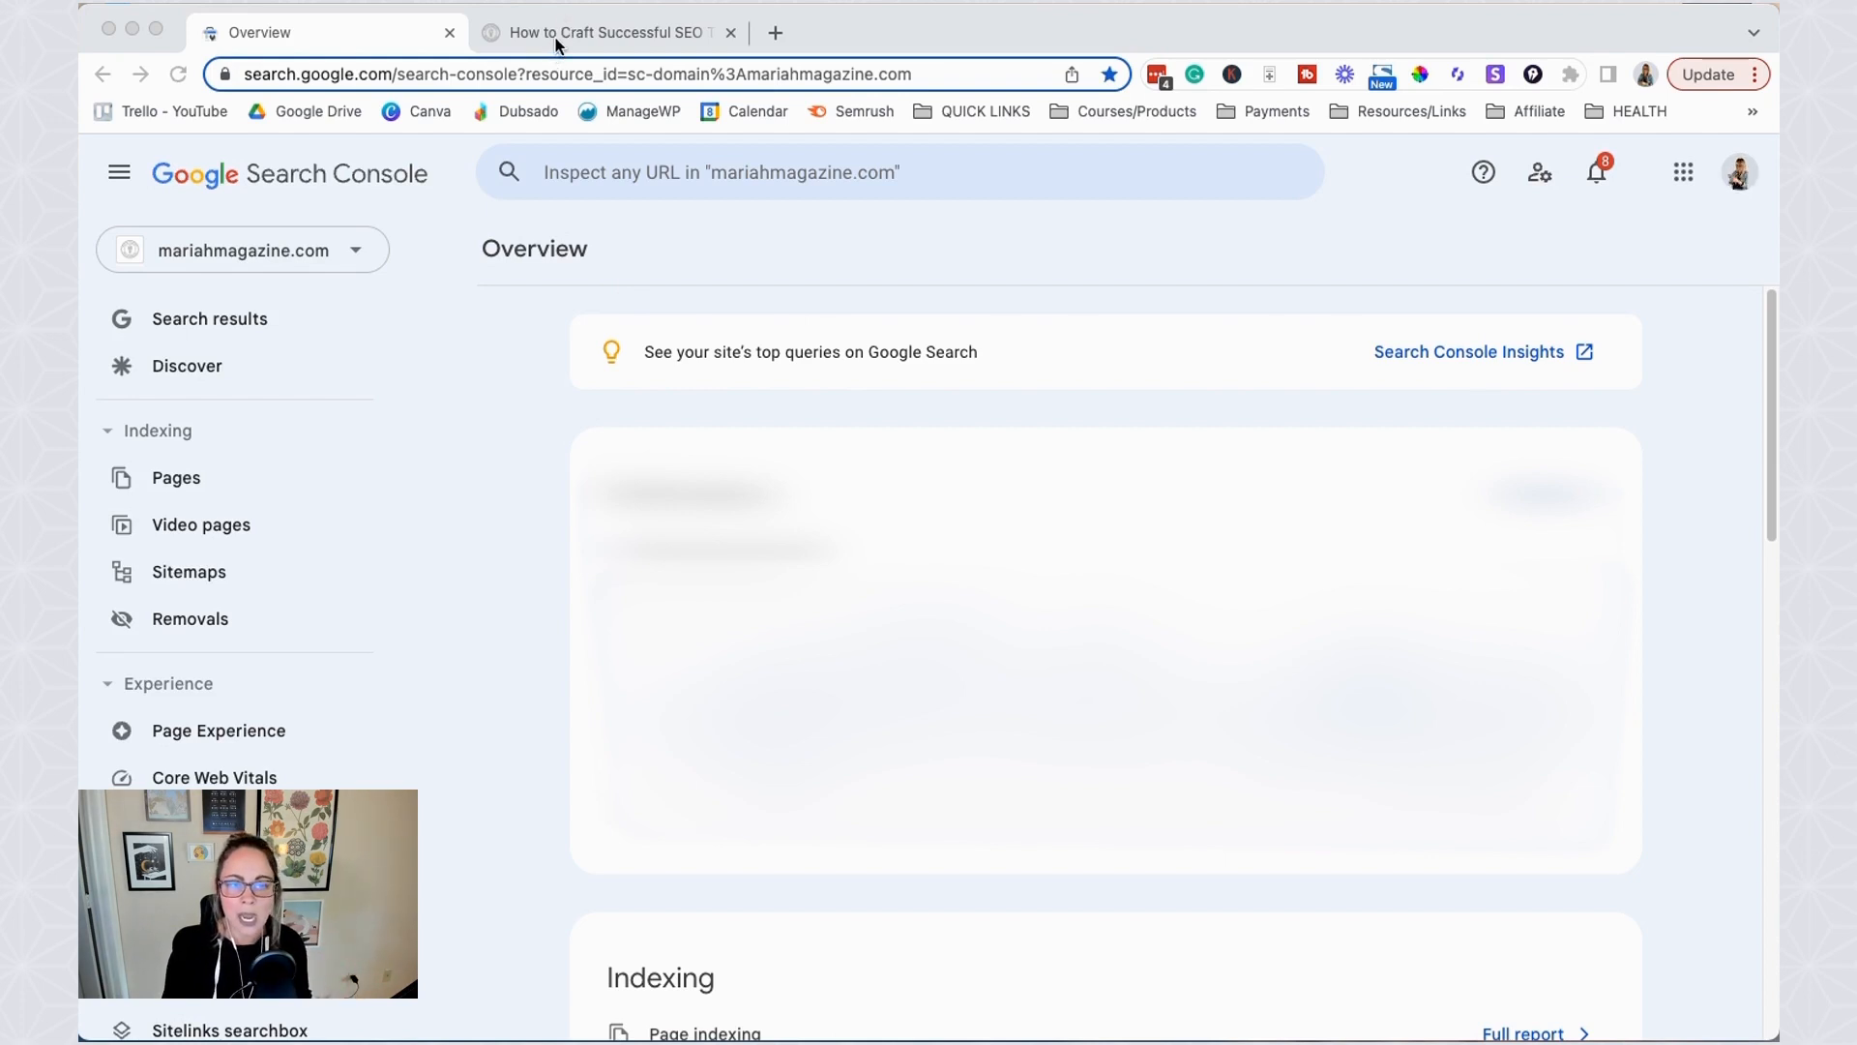
- Review the SEO titles and meta descriptions guide page on the site before inspecting it
{"action": "left_click", "coordinate": [603, 32]}
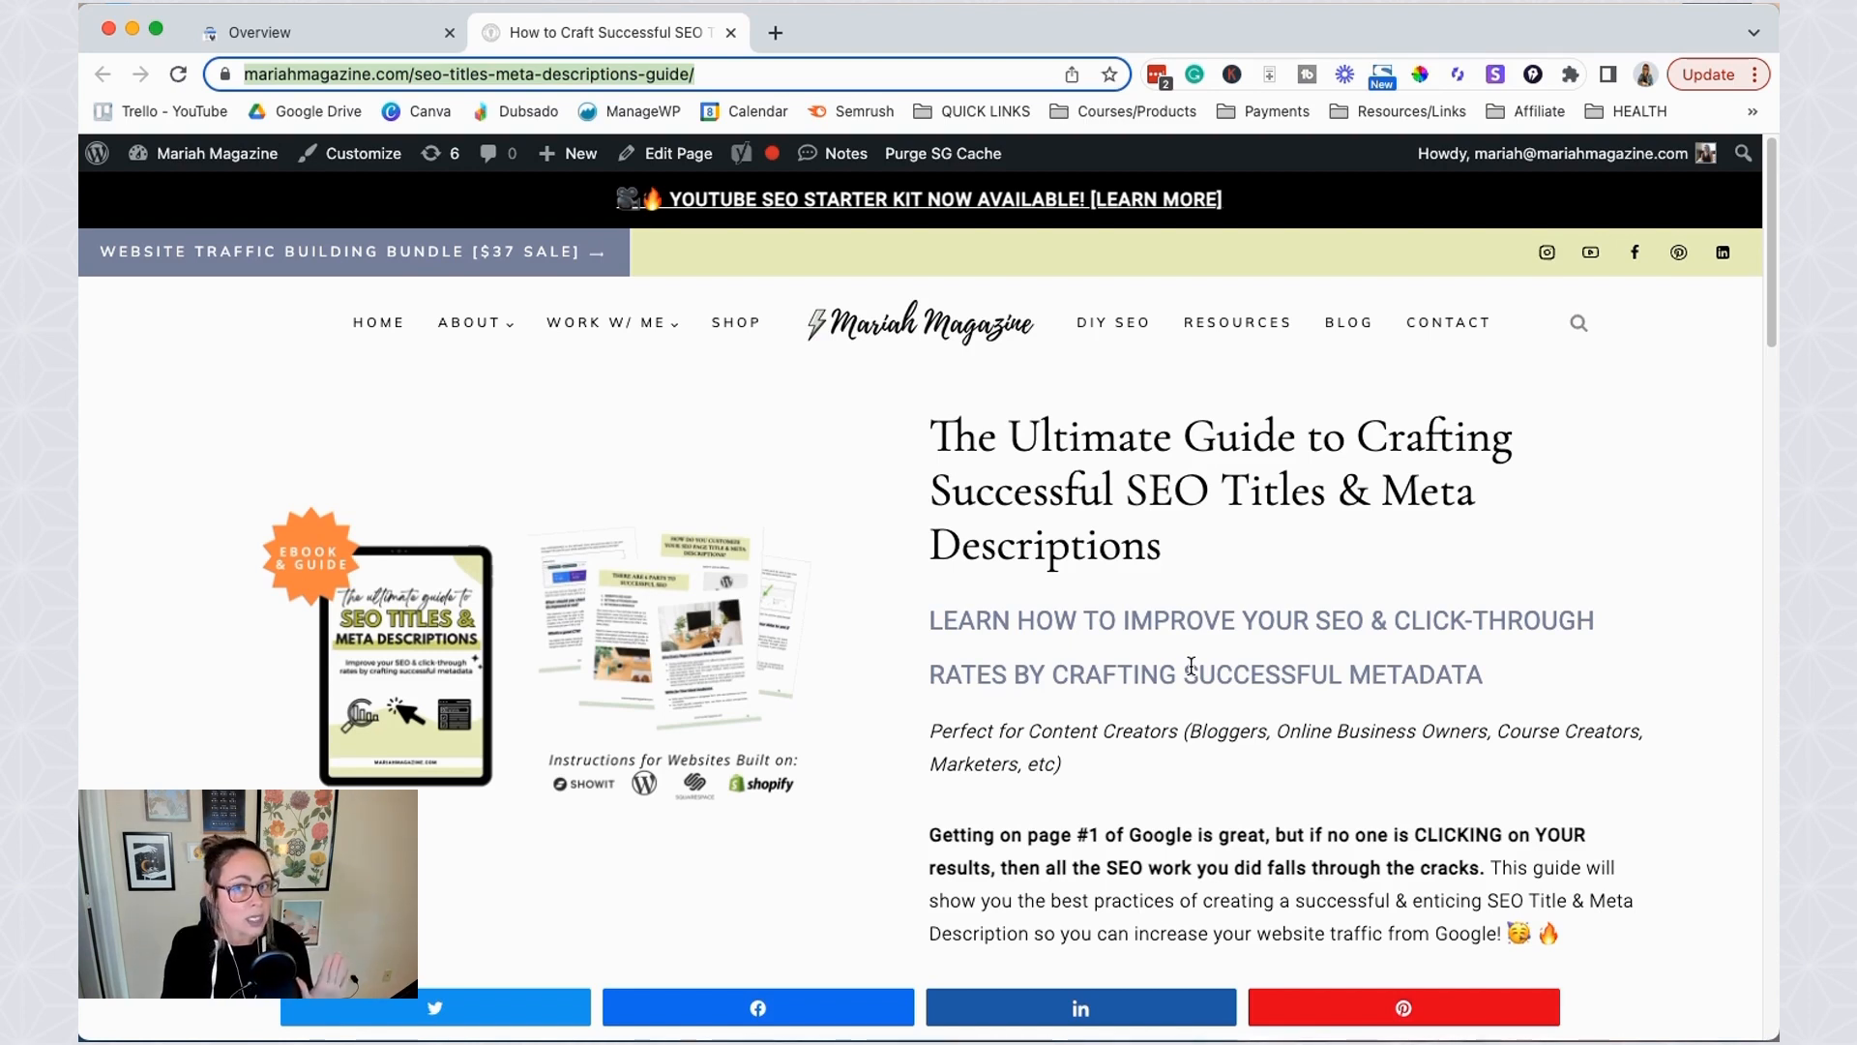
{"action": "scroll", "scroll_direction": "down", "scroll_amount": 3}
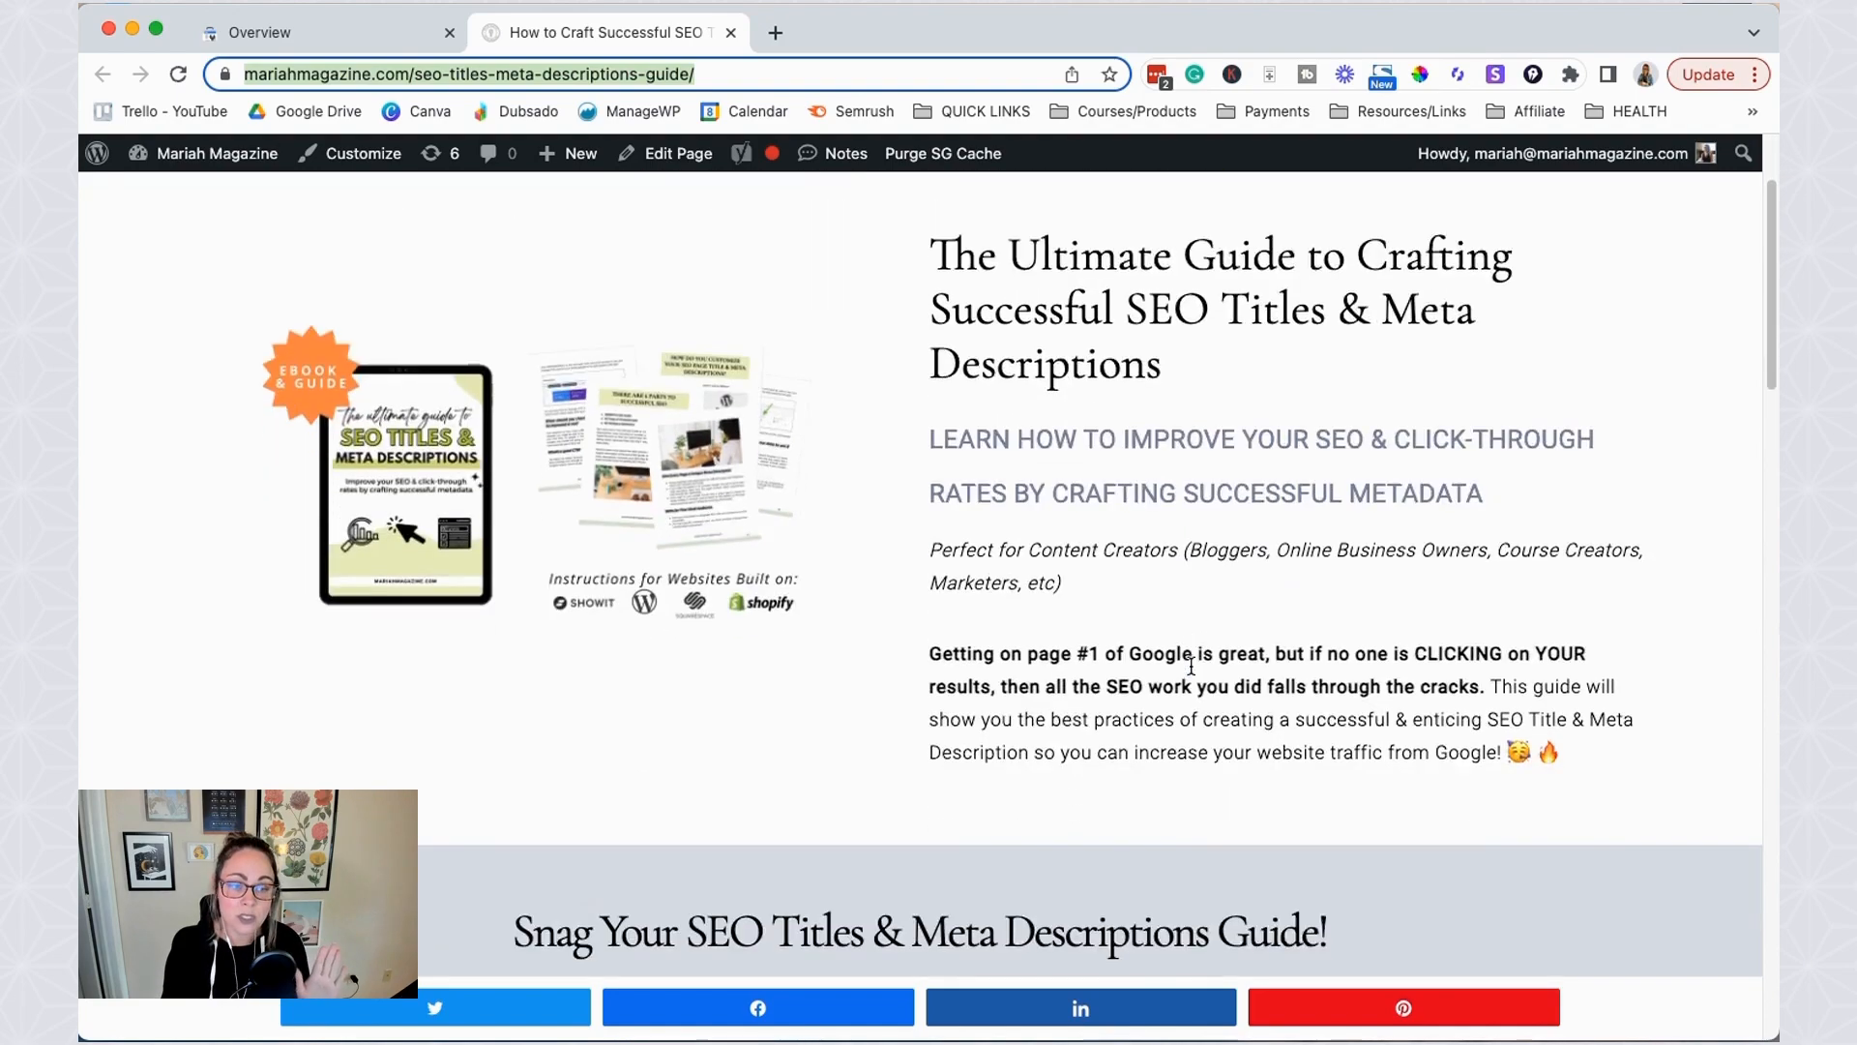
{"action": "scroll", "scroll_direction": "down", "scroll_amount": 3}
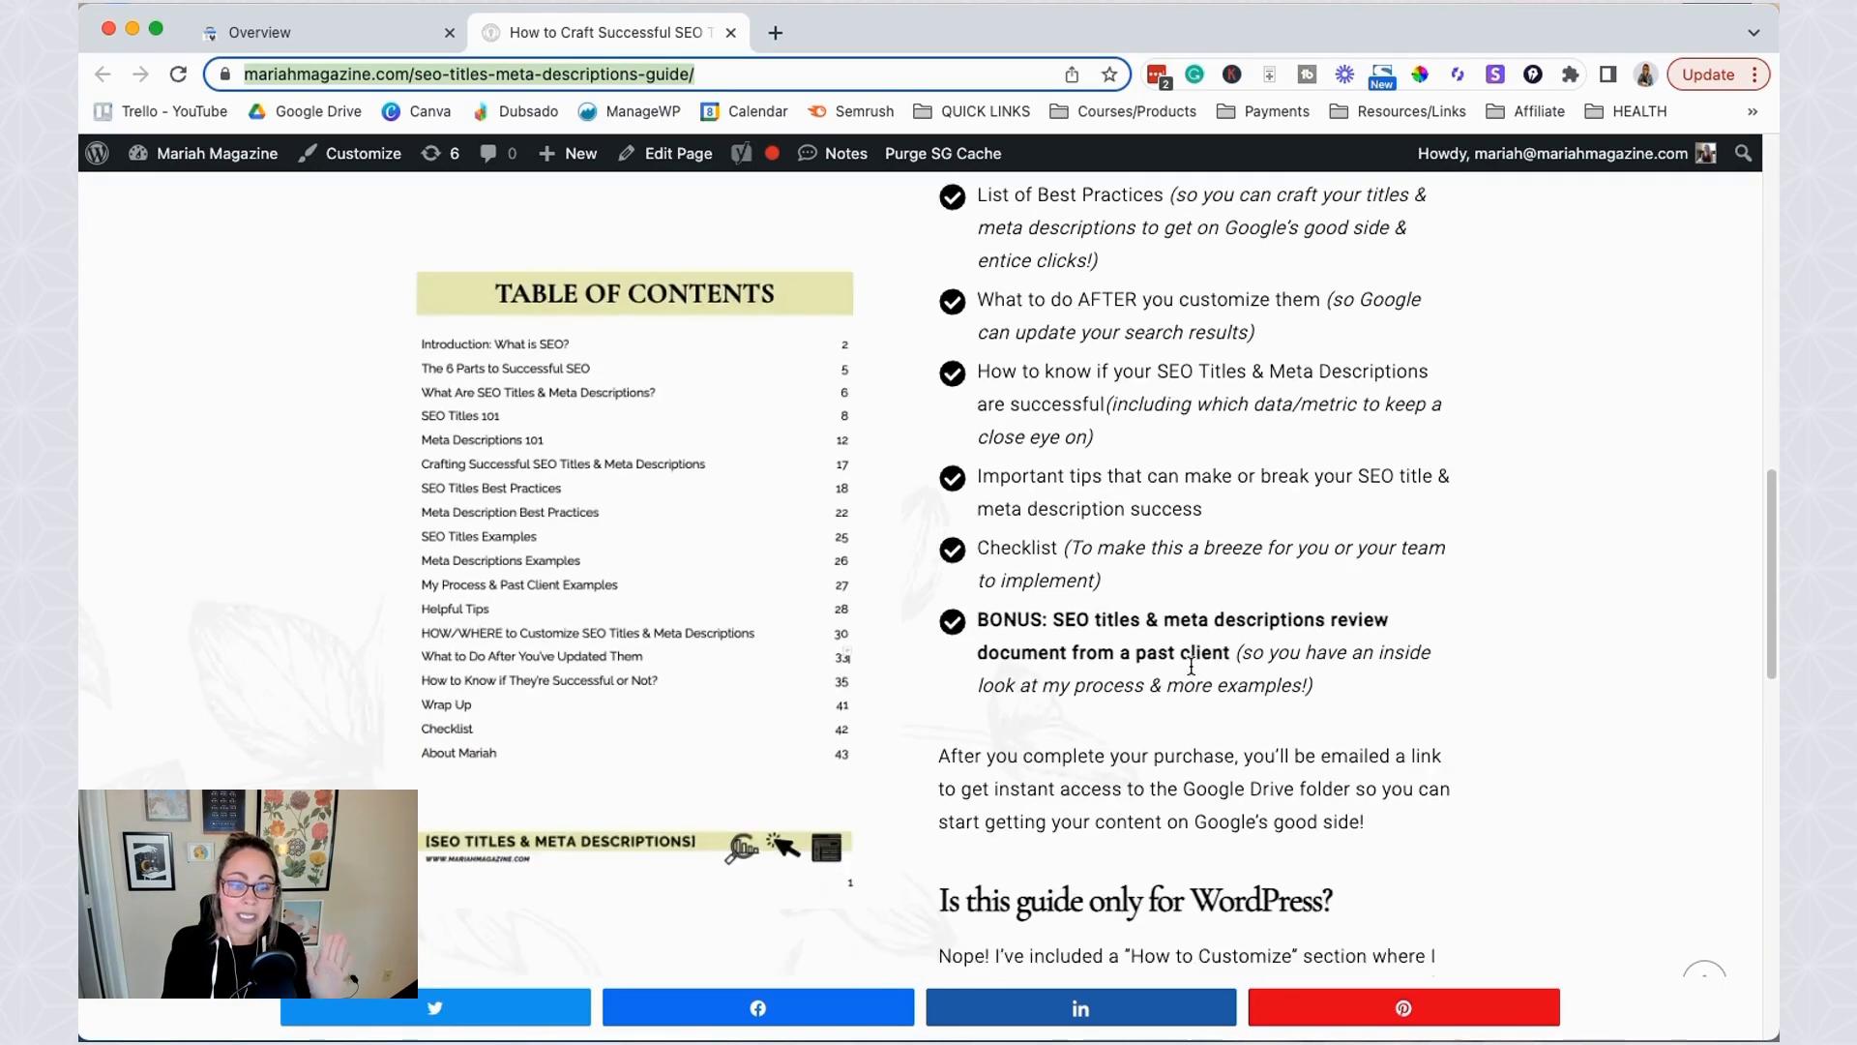
{"action": "scroll", "scroll_direction": "up", "scroll_amount": 3}
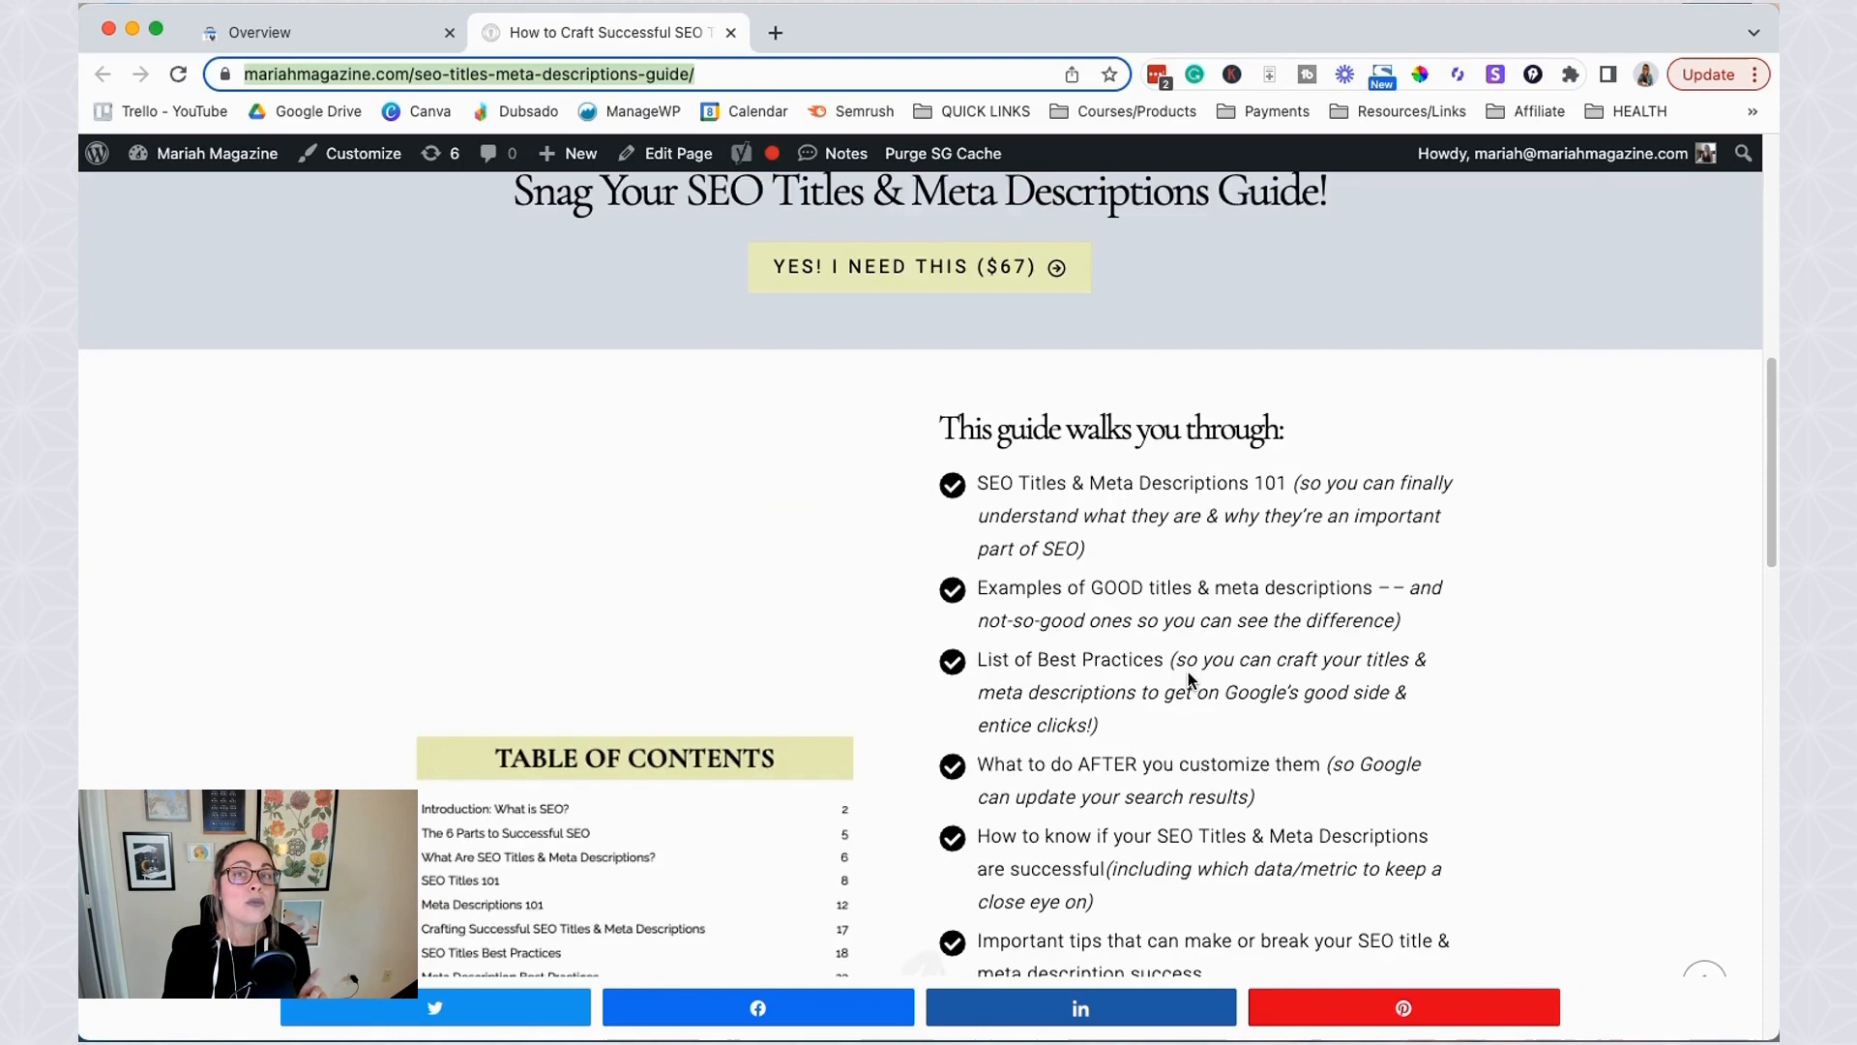
{"action": "scroll", "scroll_direction": "up", "scroll_amount": 3}
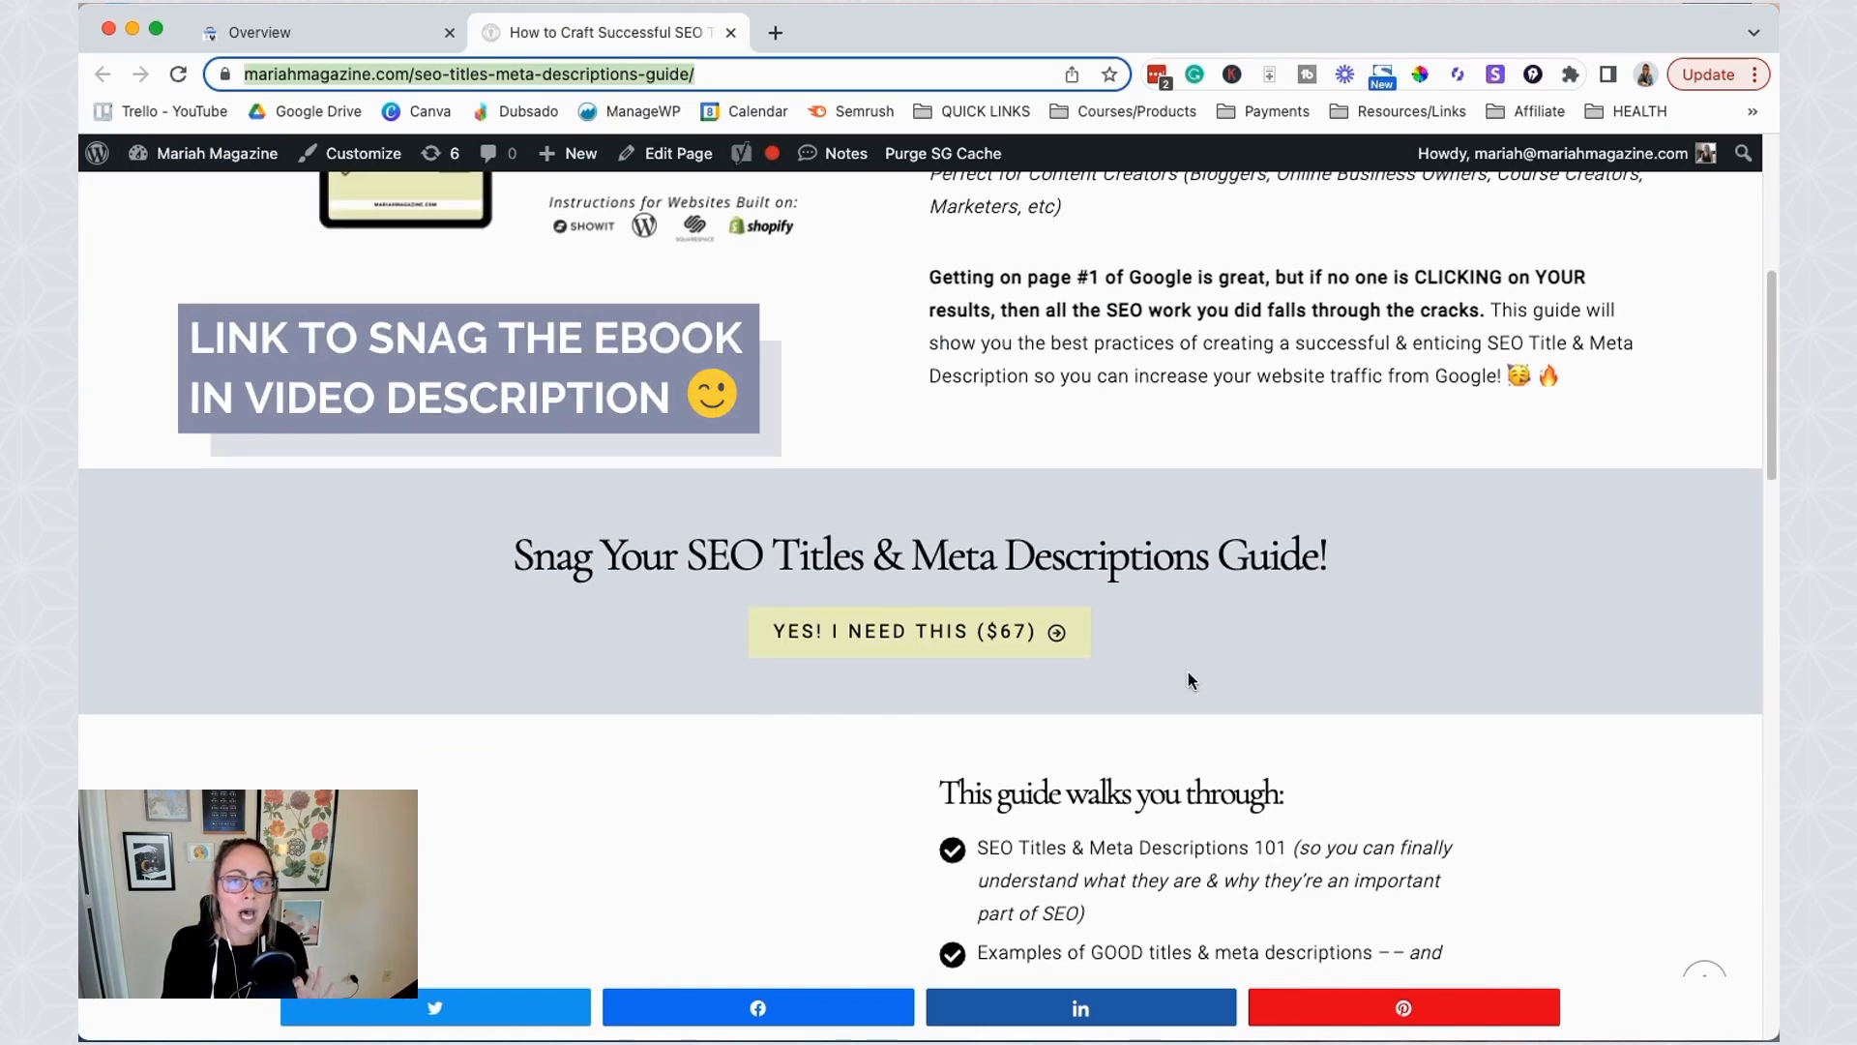
{"action": "scroll", "scroll_direction": "up", "scroll_amount": 3}
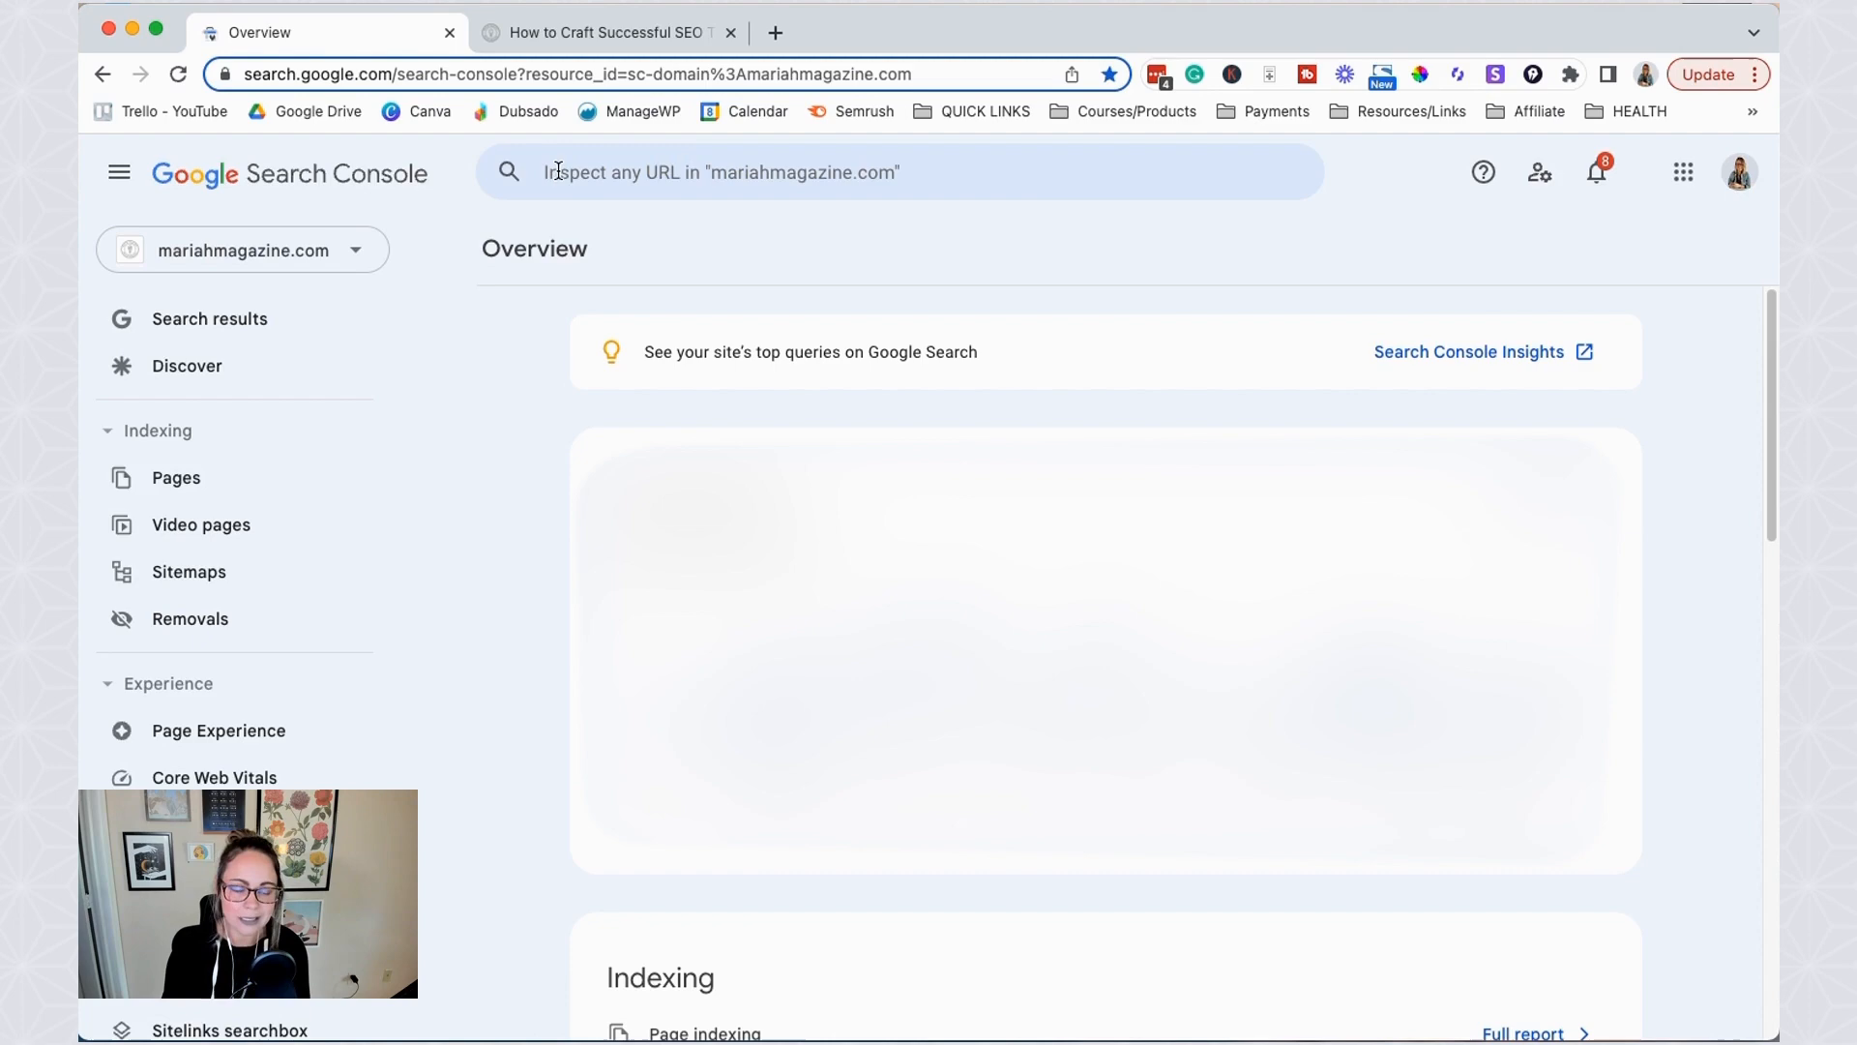
- Inspect the seo-titles-meta-descriptions-guide URL and highlight its 'URL is not on Google' status
{"action": "type", "text": "https://www.mariahmagazine.com/seo-titles-meta-descriptions-guide/"}
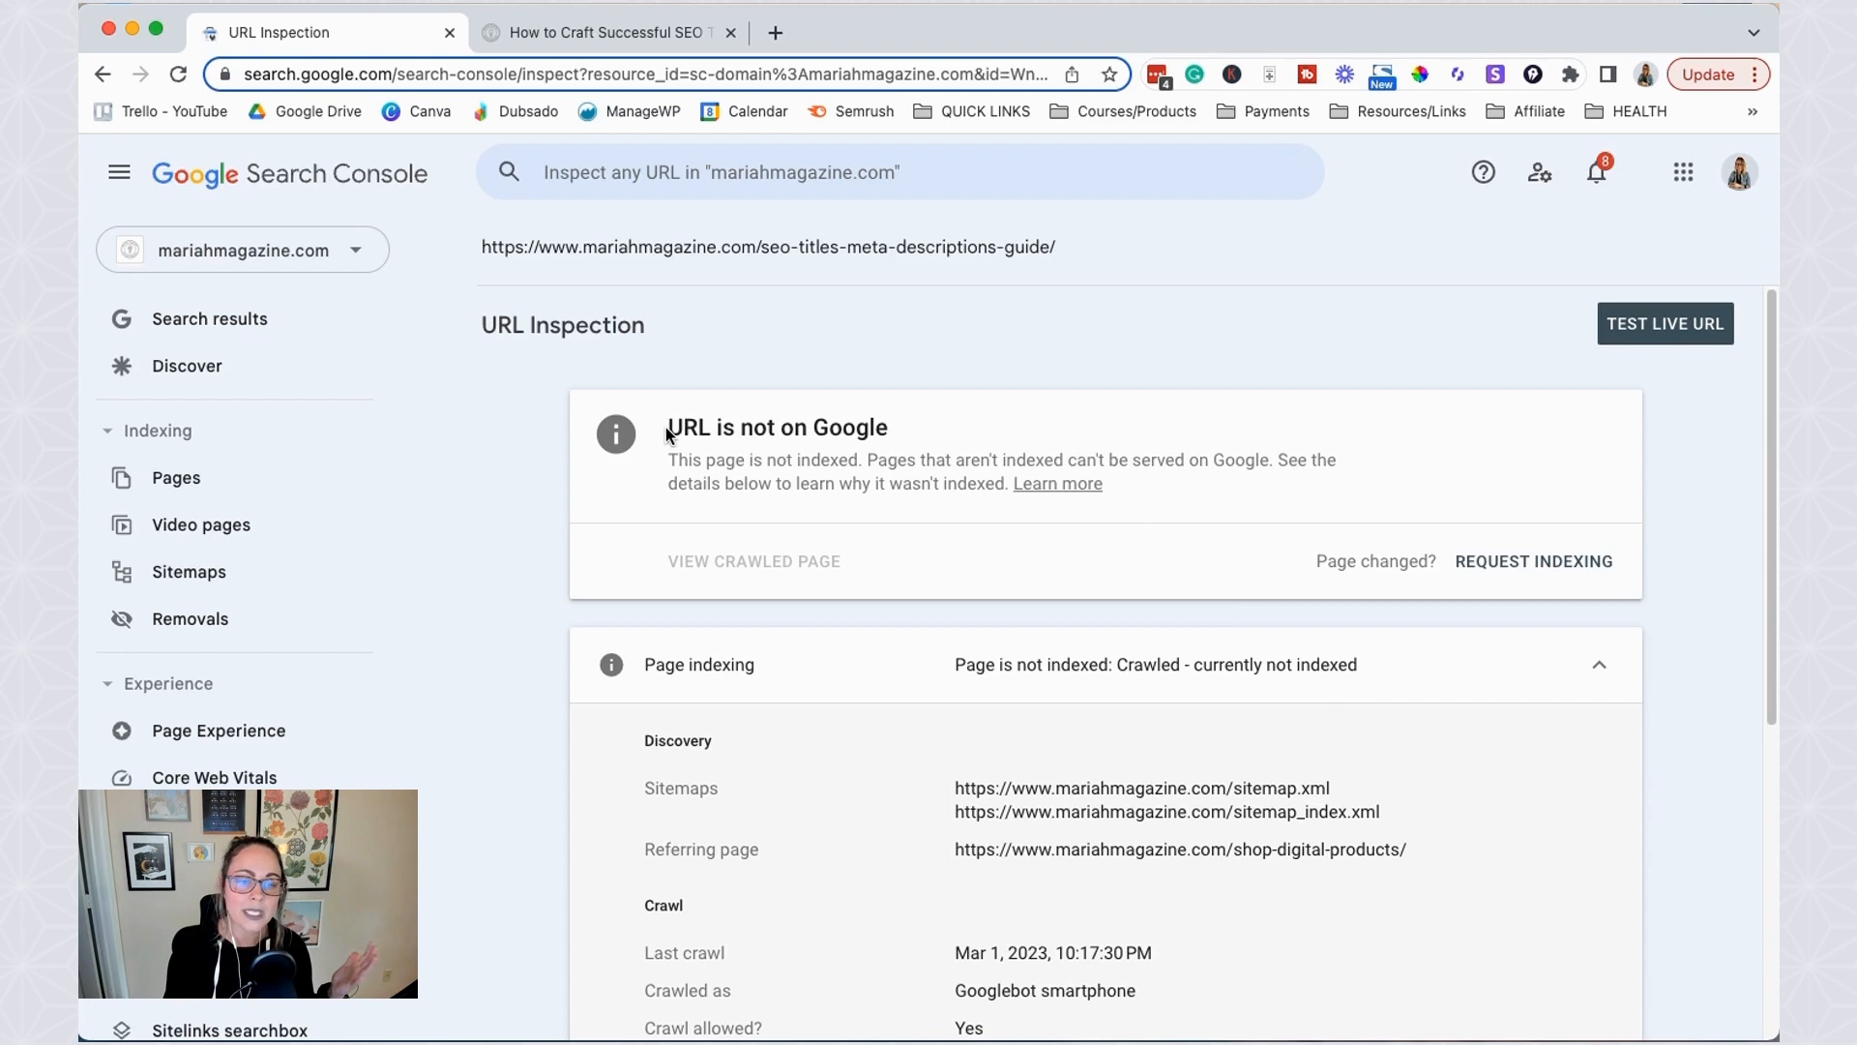
{"action": "left_click_drag", "start_coordinate": [667, 428], "coordinate": [890, 427]}
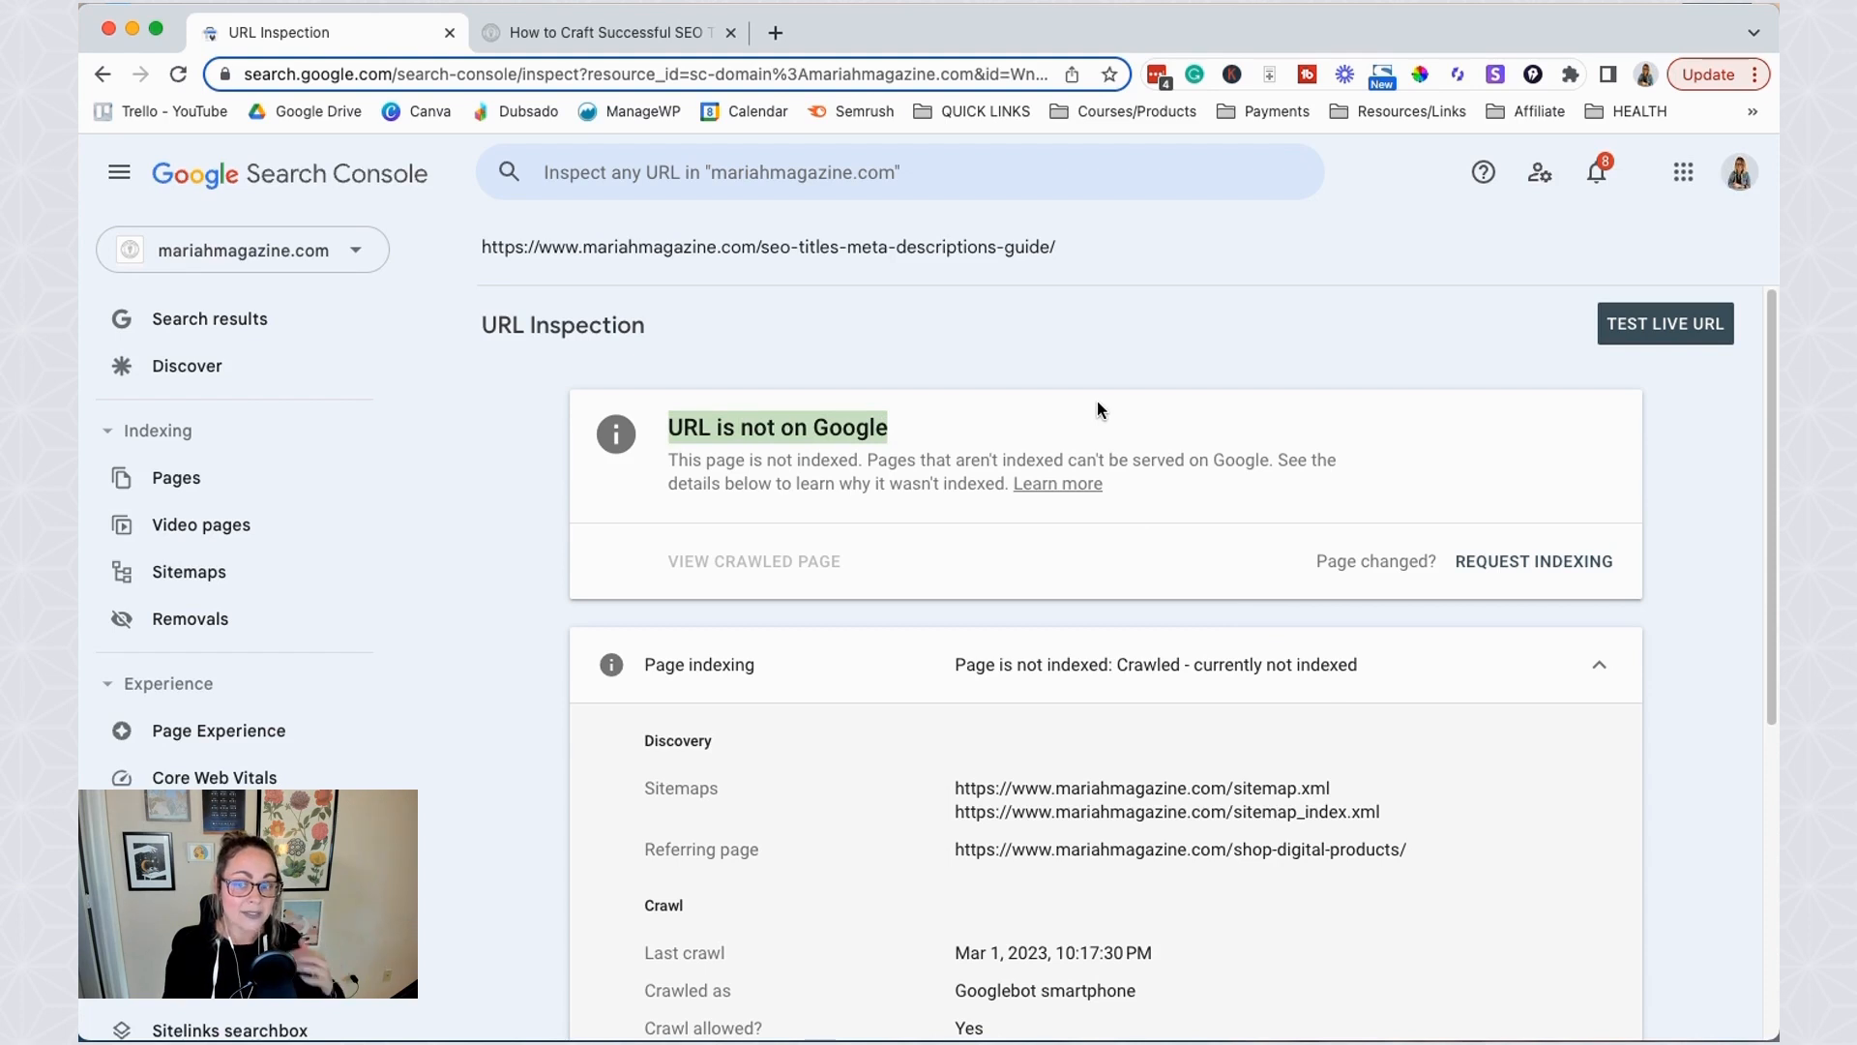
{"action": "mouse_move", "coordinate": [1544, 579]}
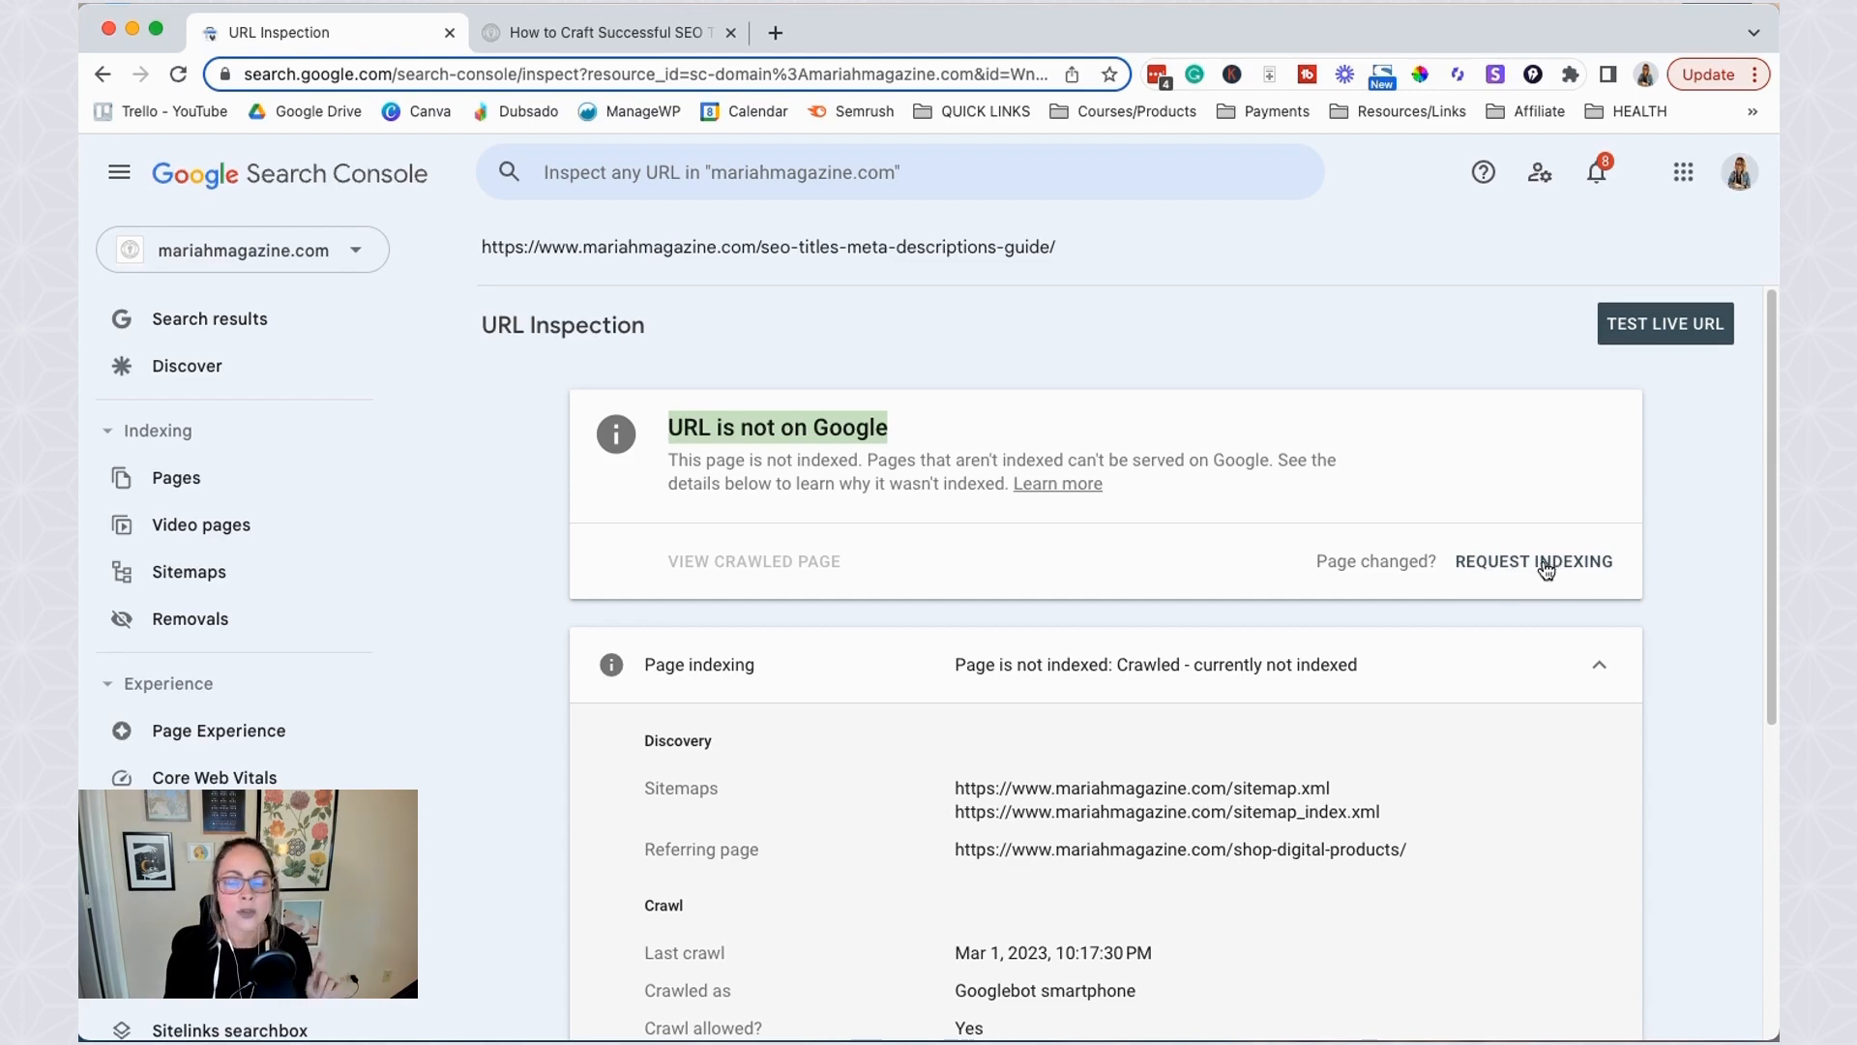
- Request indexing for the guide page and acknowledge the 'Indexing requested' confirmation
{"action": "left_click", "coordinate": [1663, 323]}
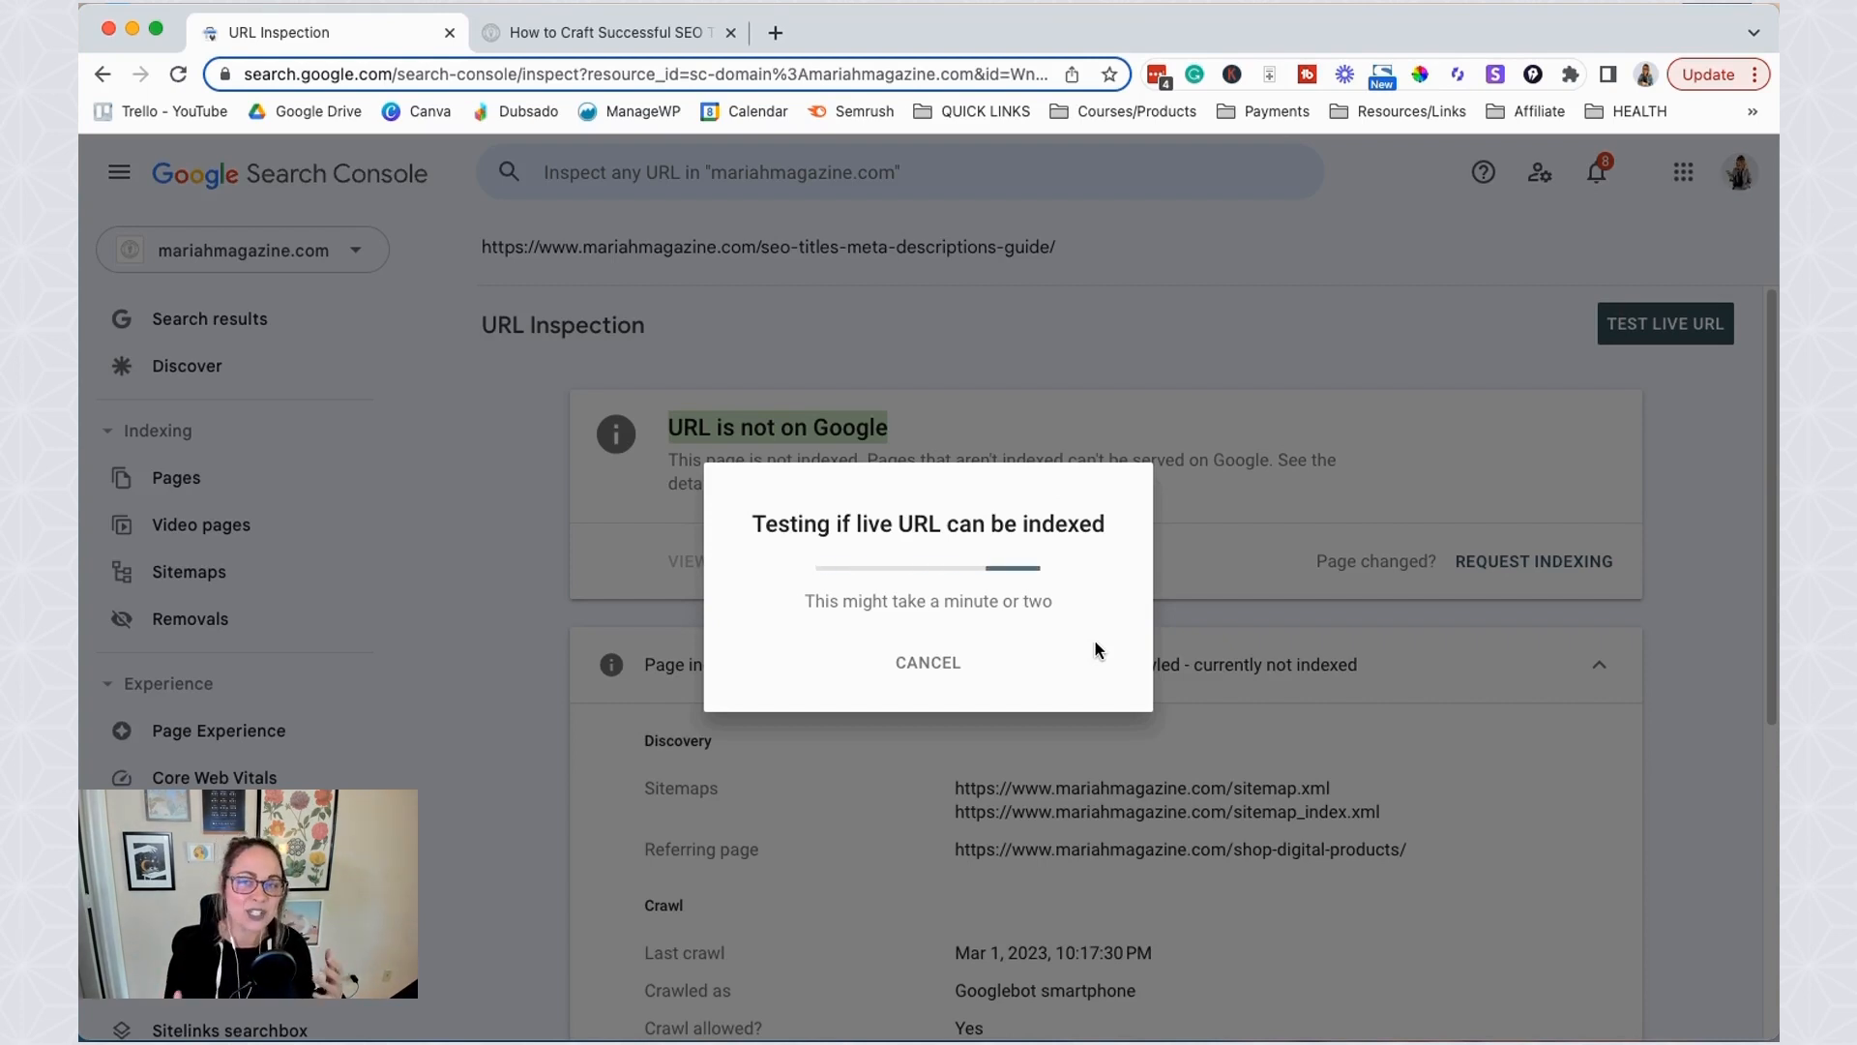
{"action": "mouse_move", "coordinate": [1739, 568]}
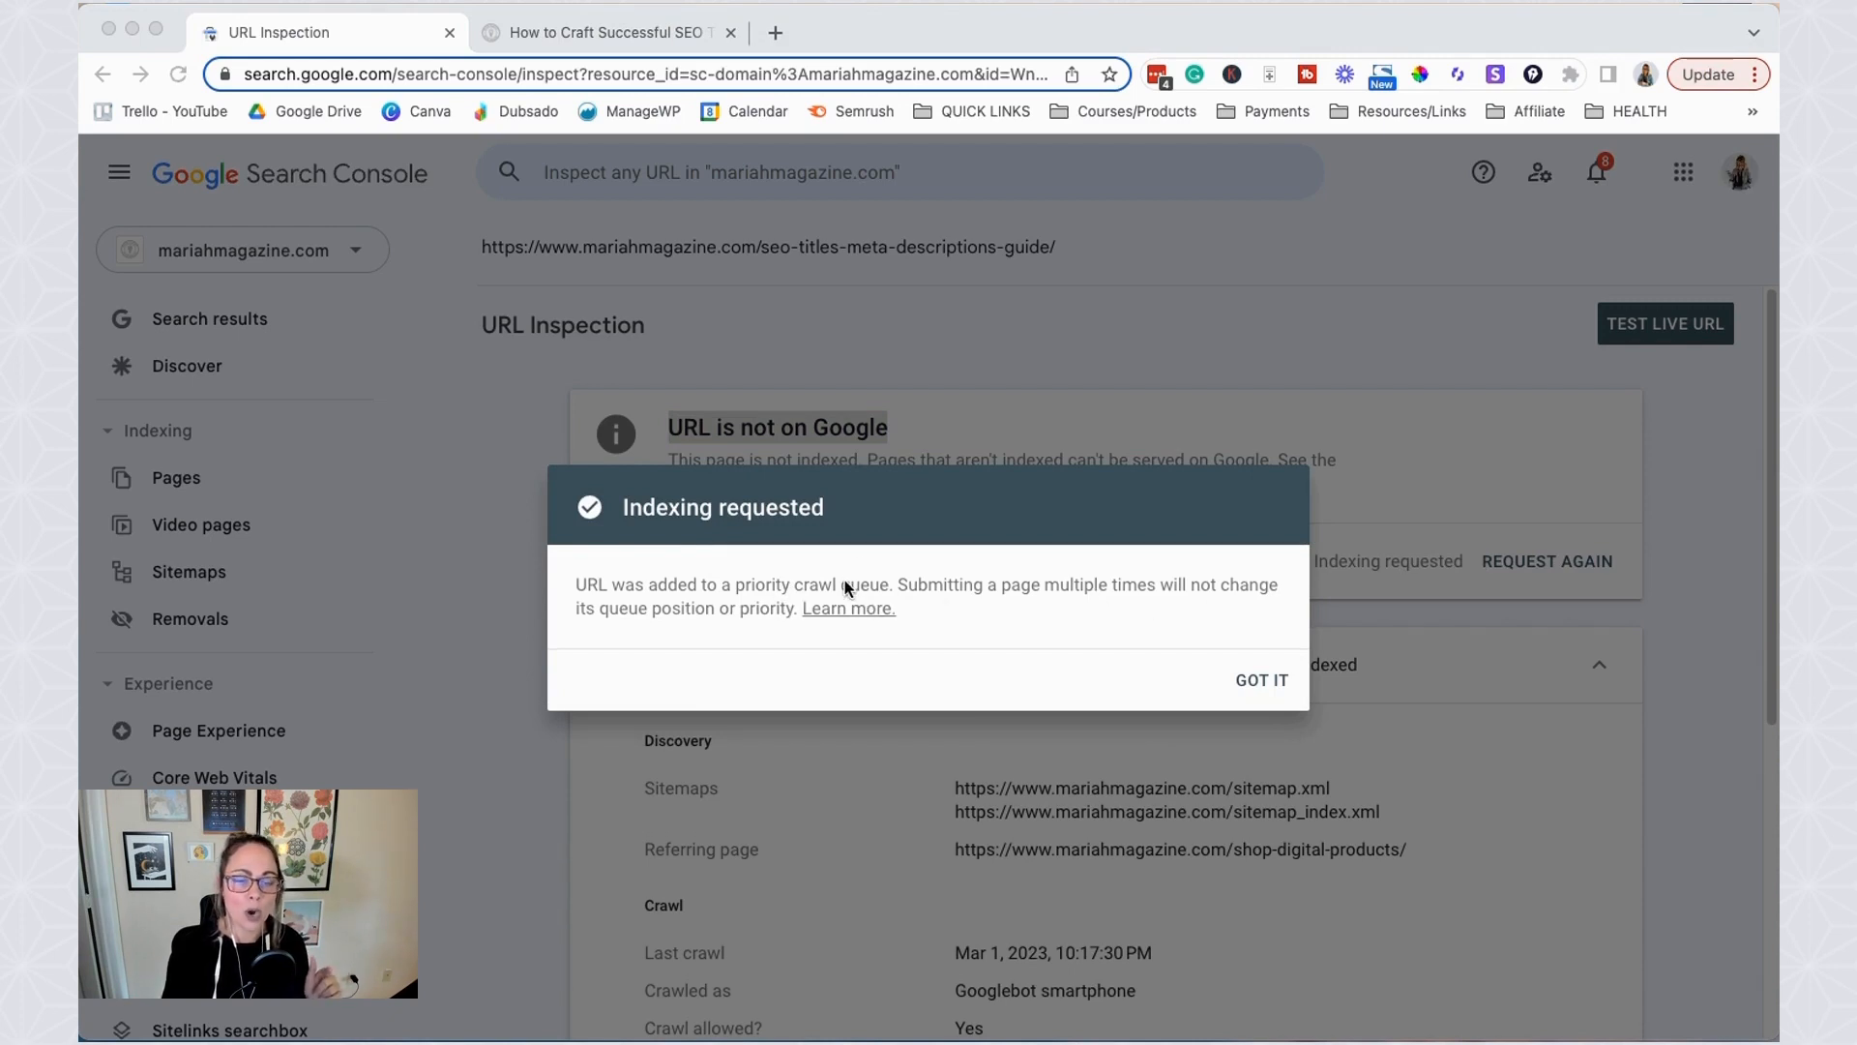
{"action": "mouse_move", "coordinate": [1007, 692]}
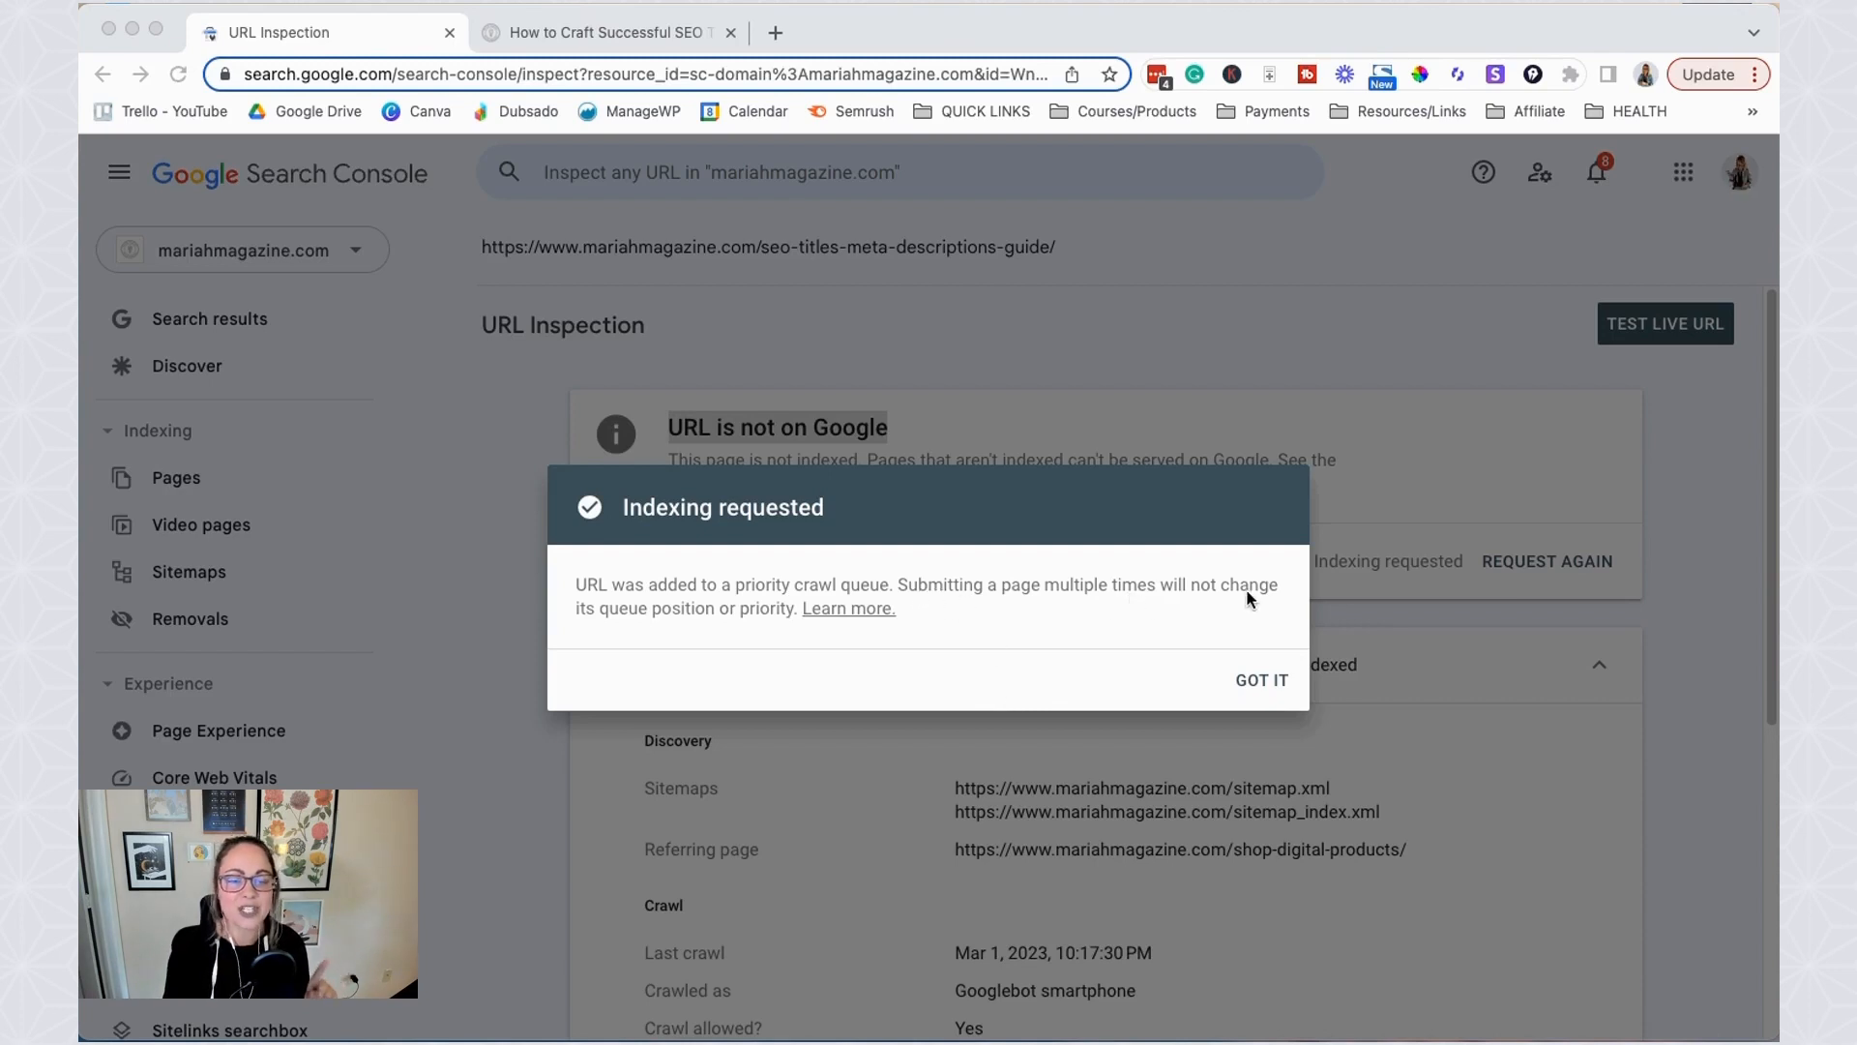
{"action": "mouse_move", "coordinate": [796, 643]}
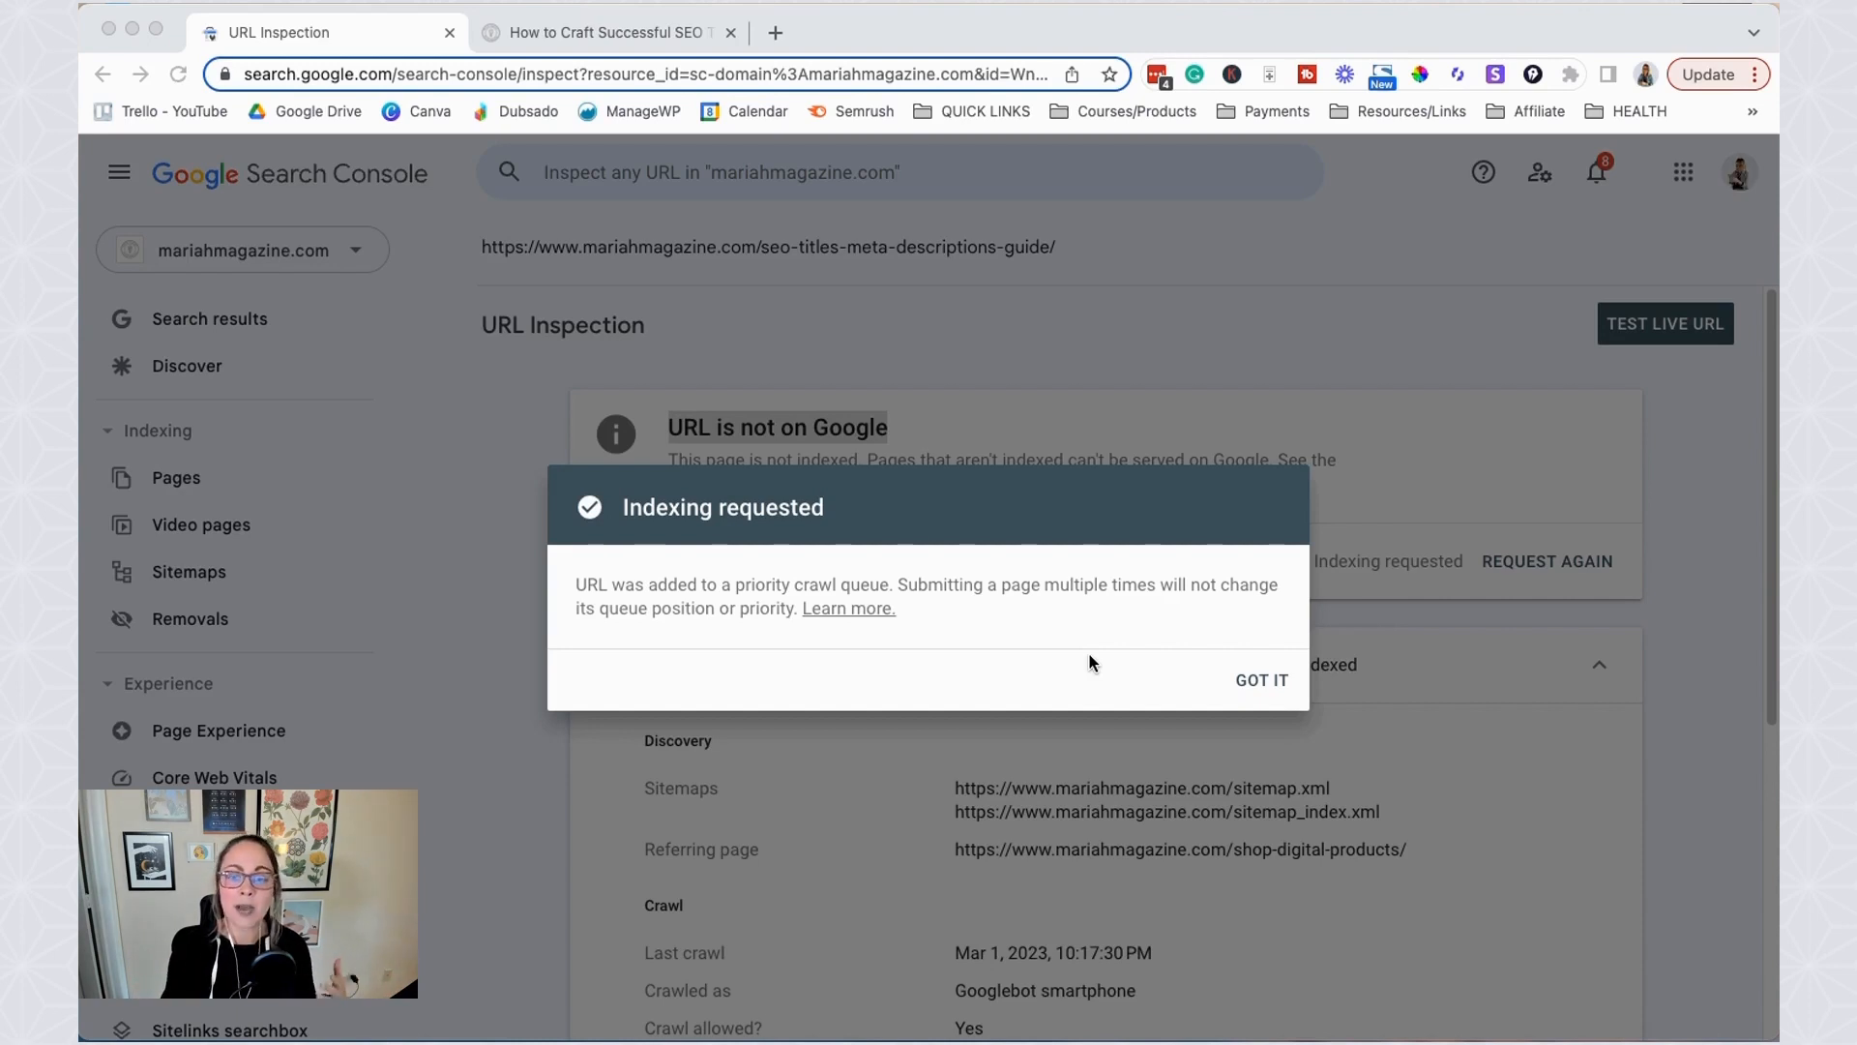
{"action": "mouse_move", "coordinate": [1261, 671]}
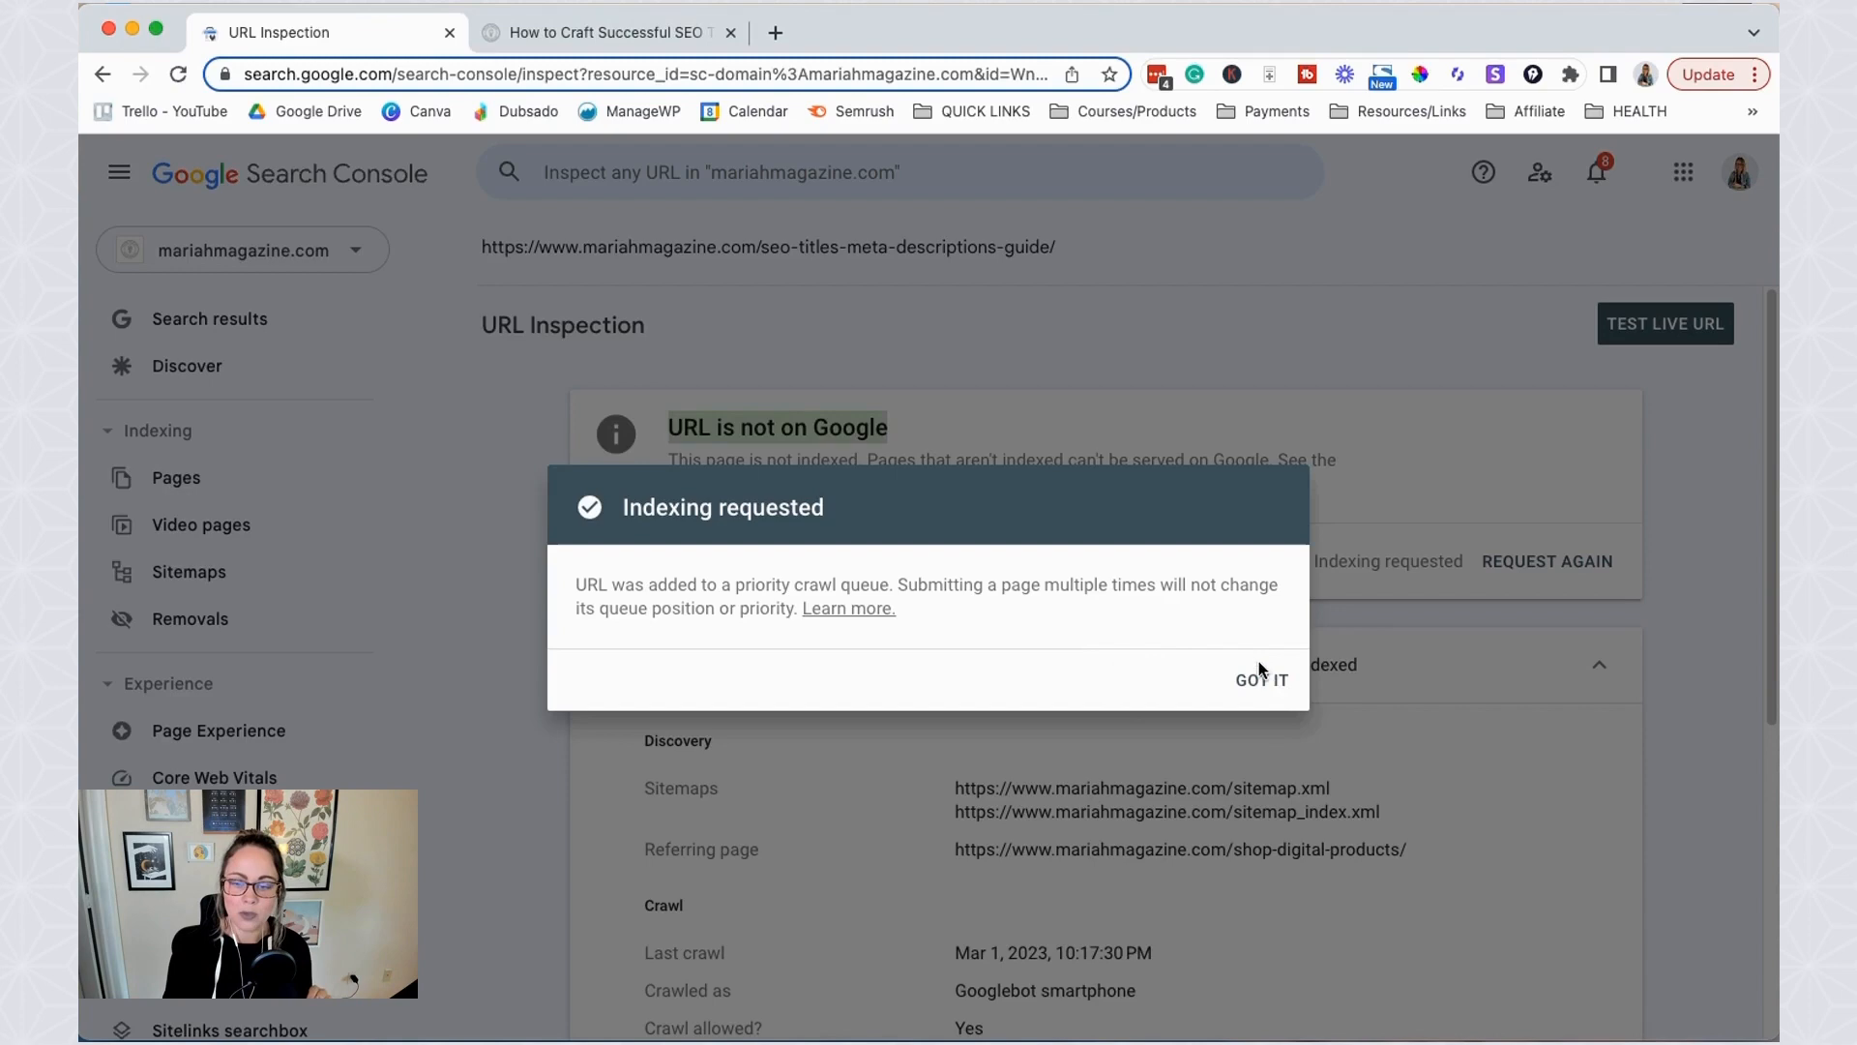
{"action": "left_click", "coordinate": [1261, 679]}
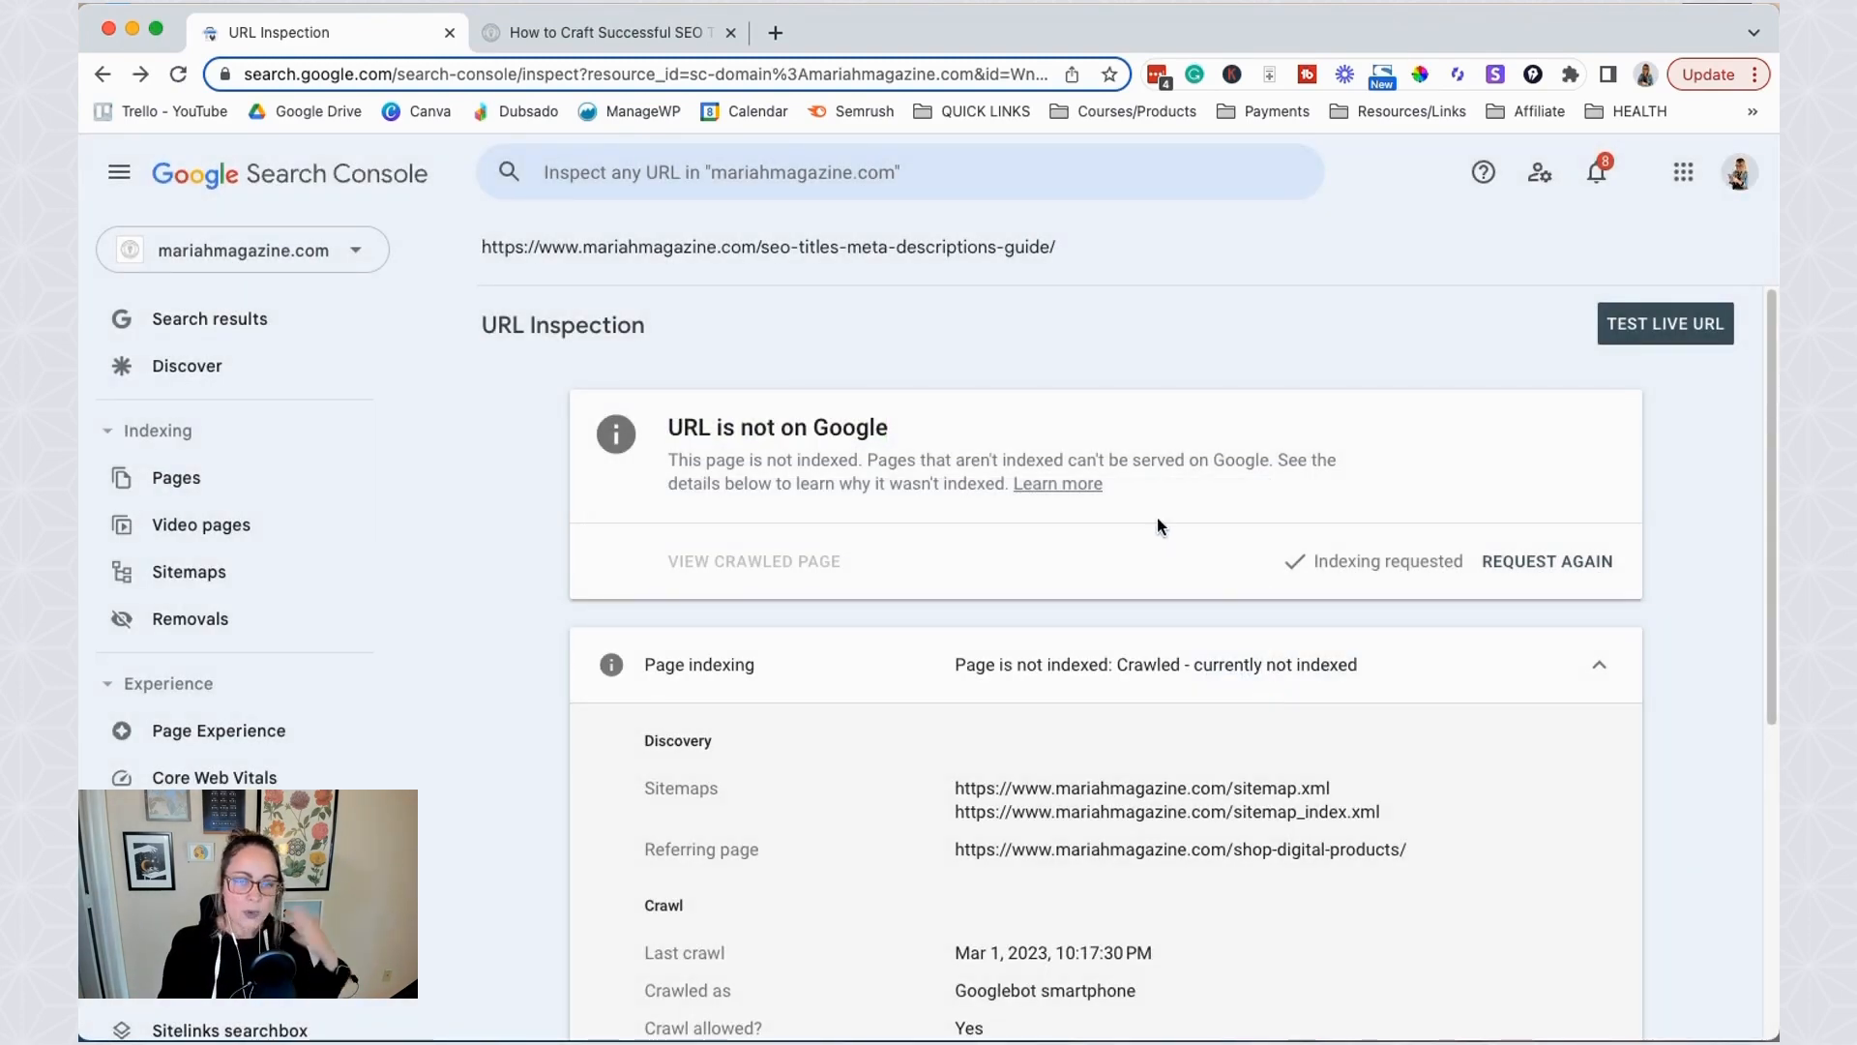
{"action": "mouse_move", "coordinate": [904, 332]}
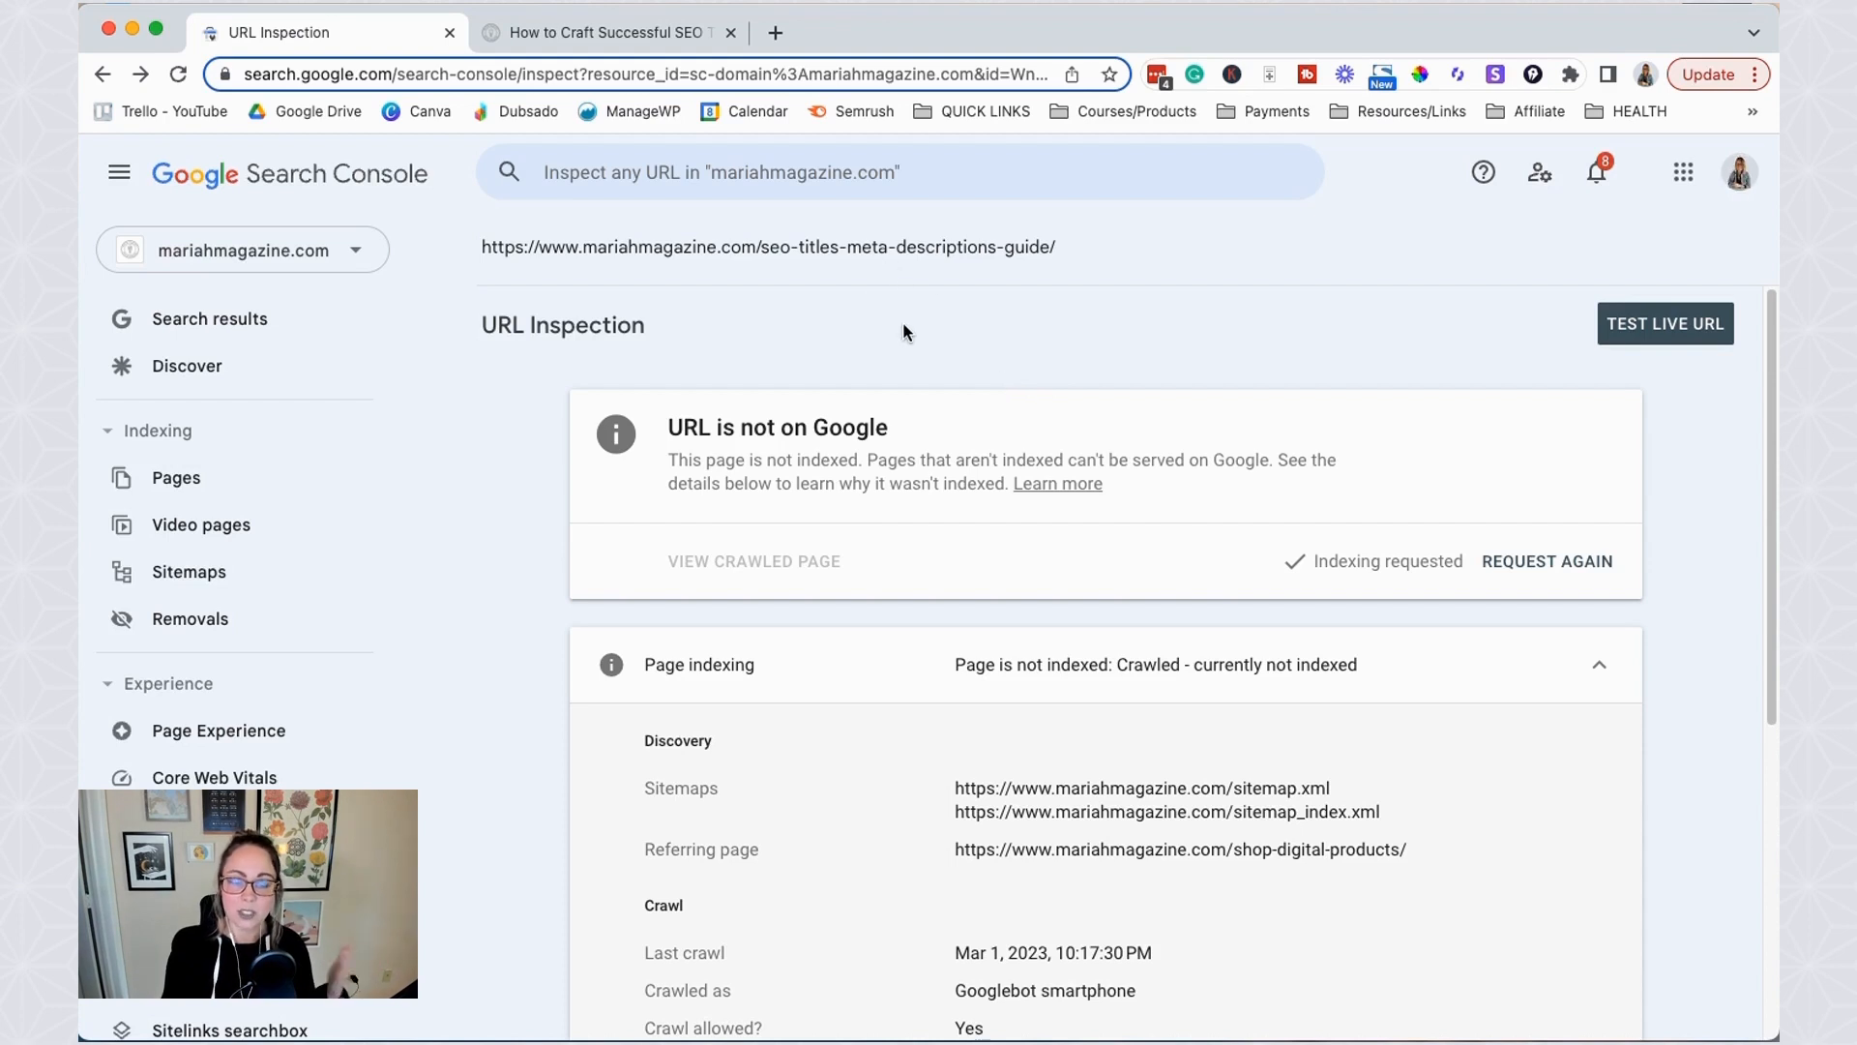
{"action": "mouse_move", "coordinate": [903, 341]}
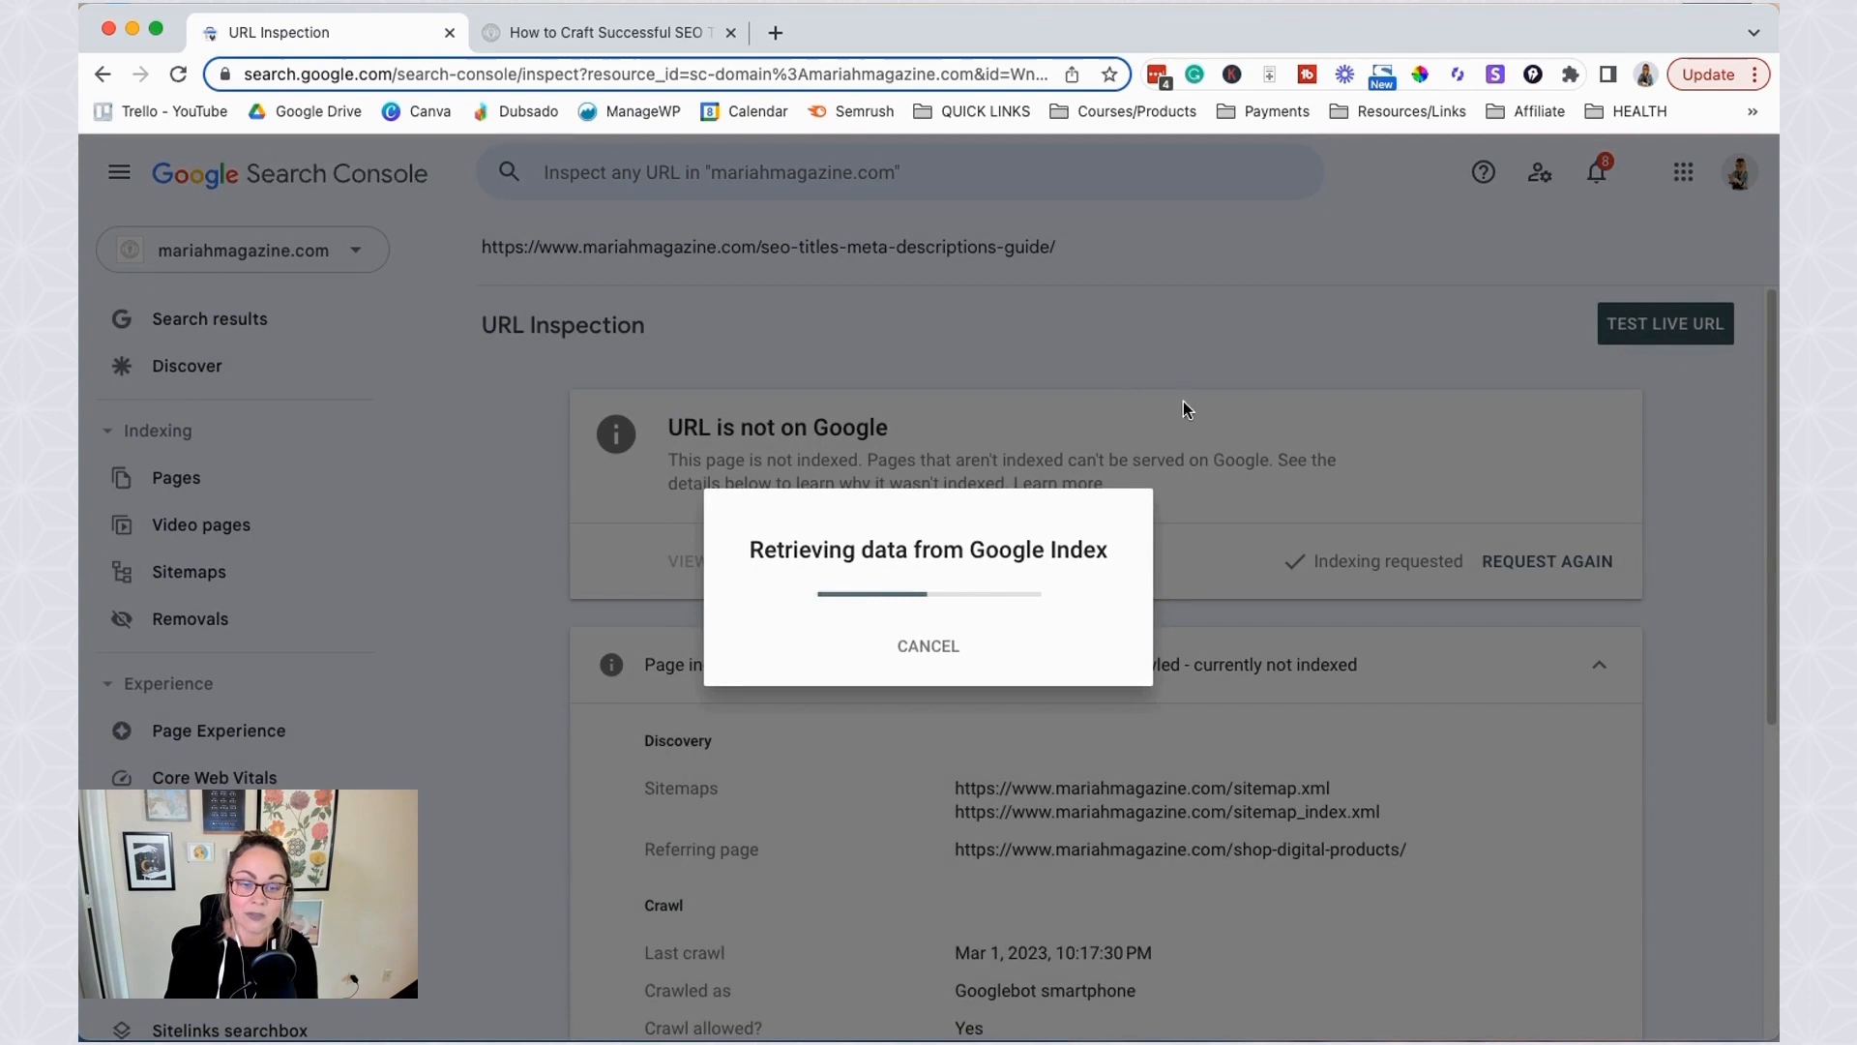
{"action": "mouse_move", "coordinate": [1181, 655]}
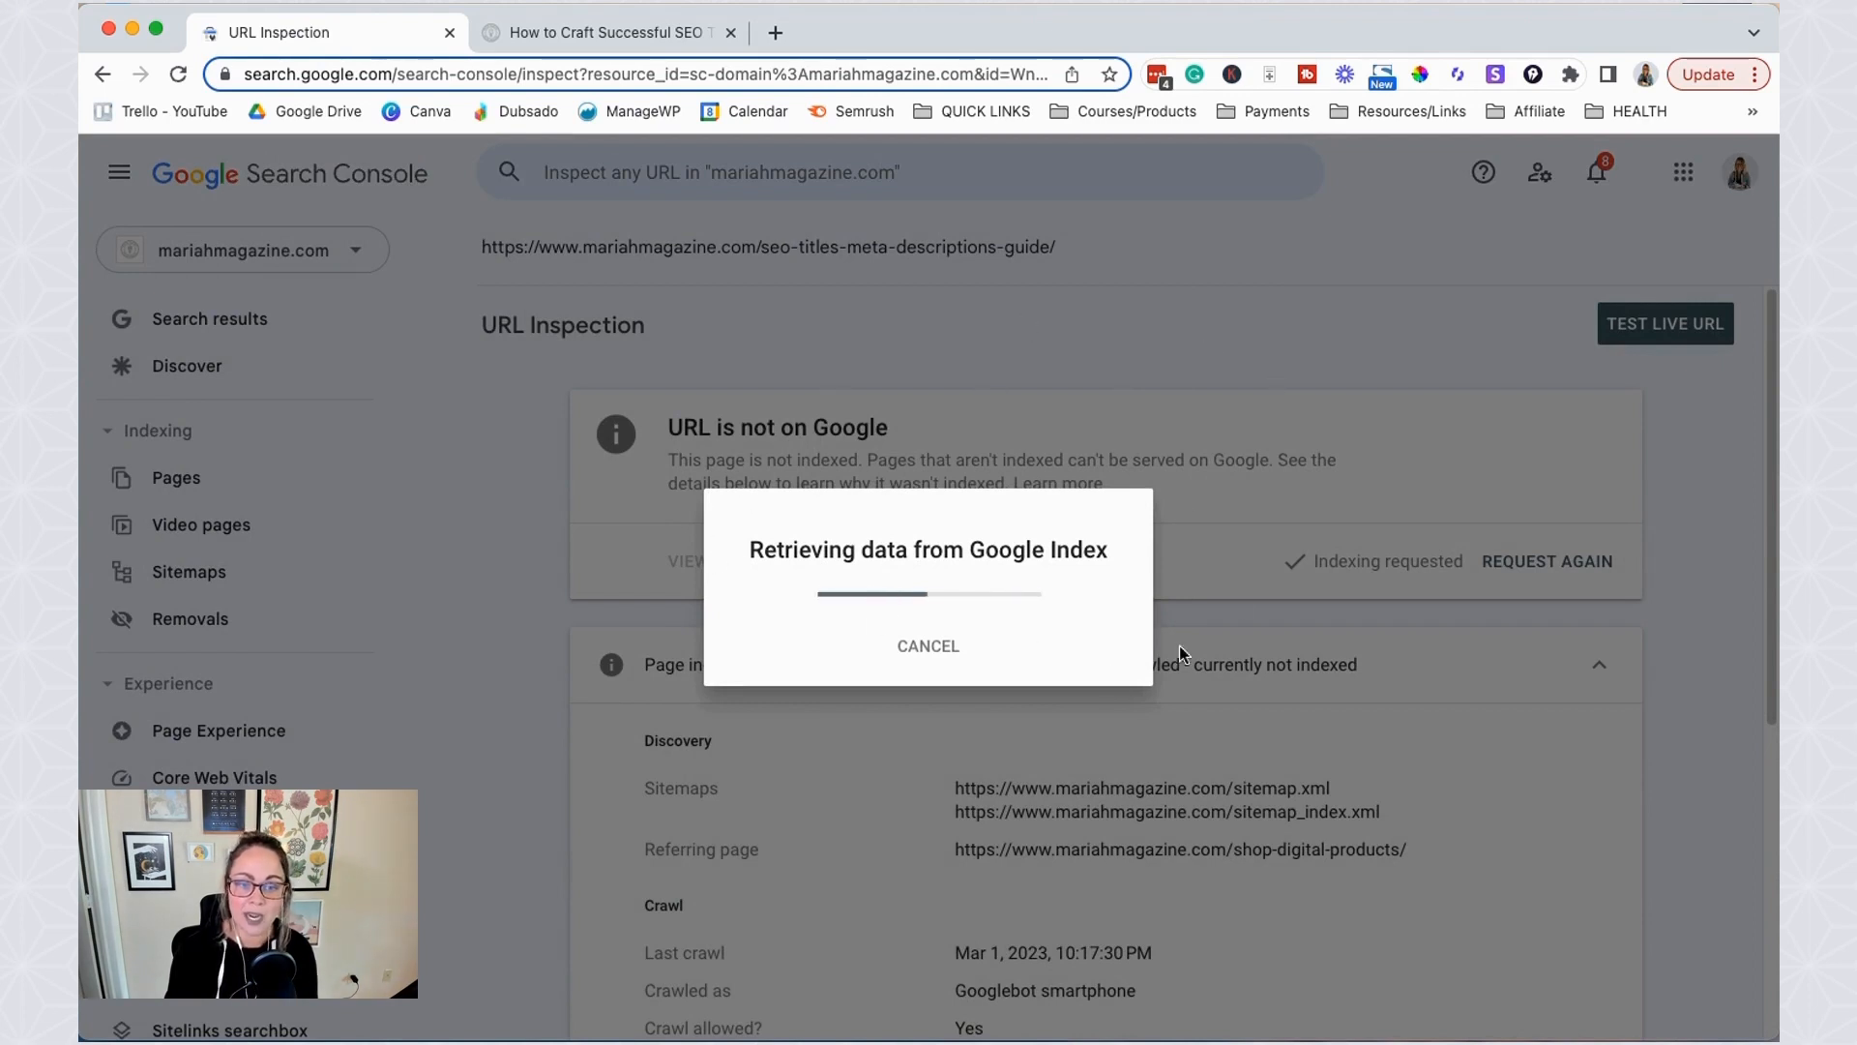
{"action": "mouse_move", "coordinate": [1397, 485]}
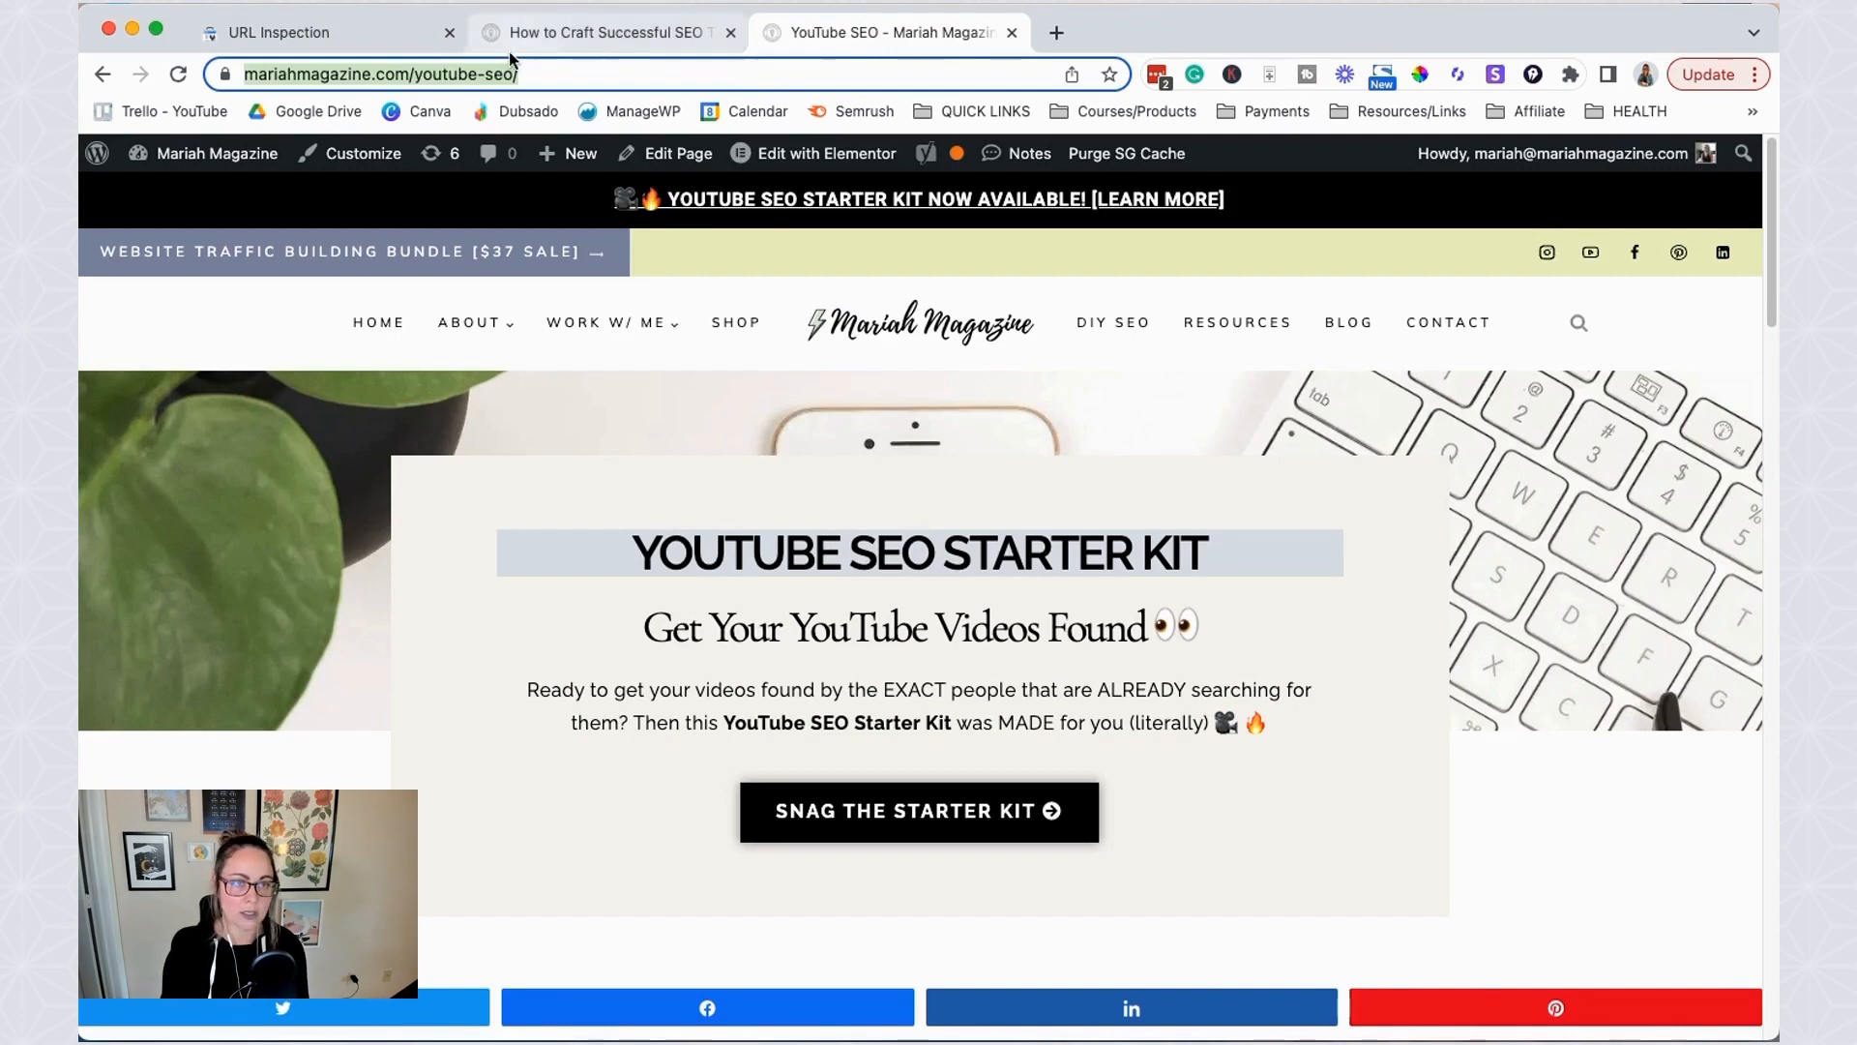
- Inspect the youtube-seo URL from history, see 'URL is on Google', then return to the YouTube SEO page
{"action": "left_click", "coordinate": [284, 32]}
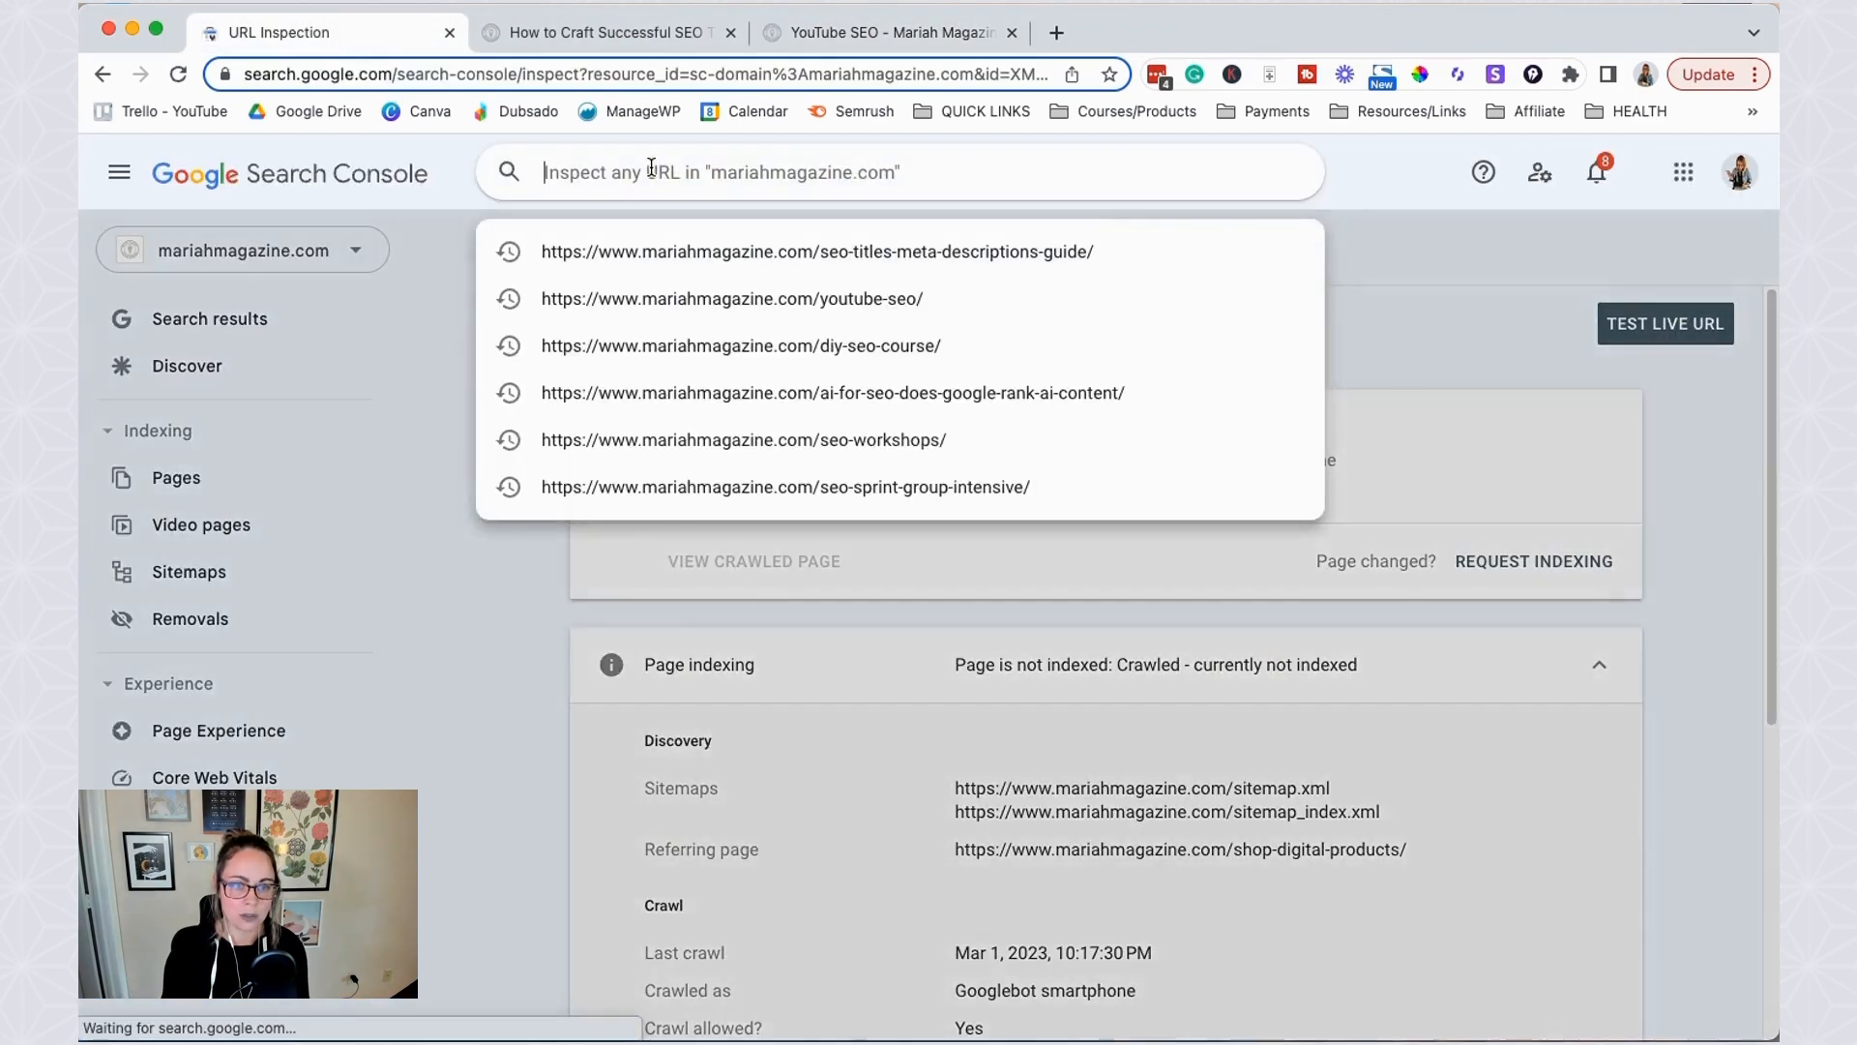
{"action": "left_click", "coordinate": [817, 251]}
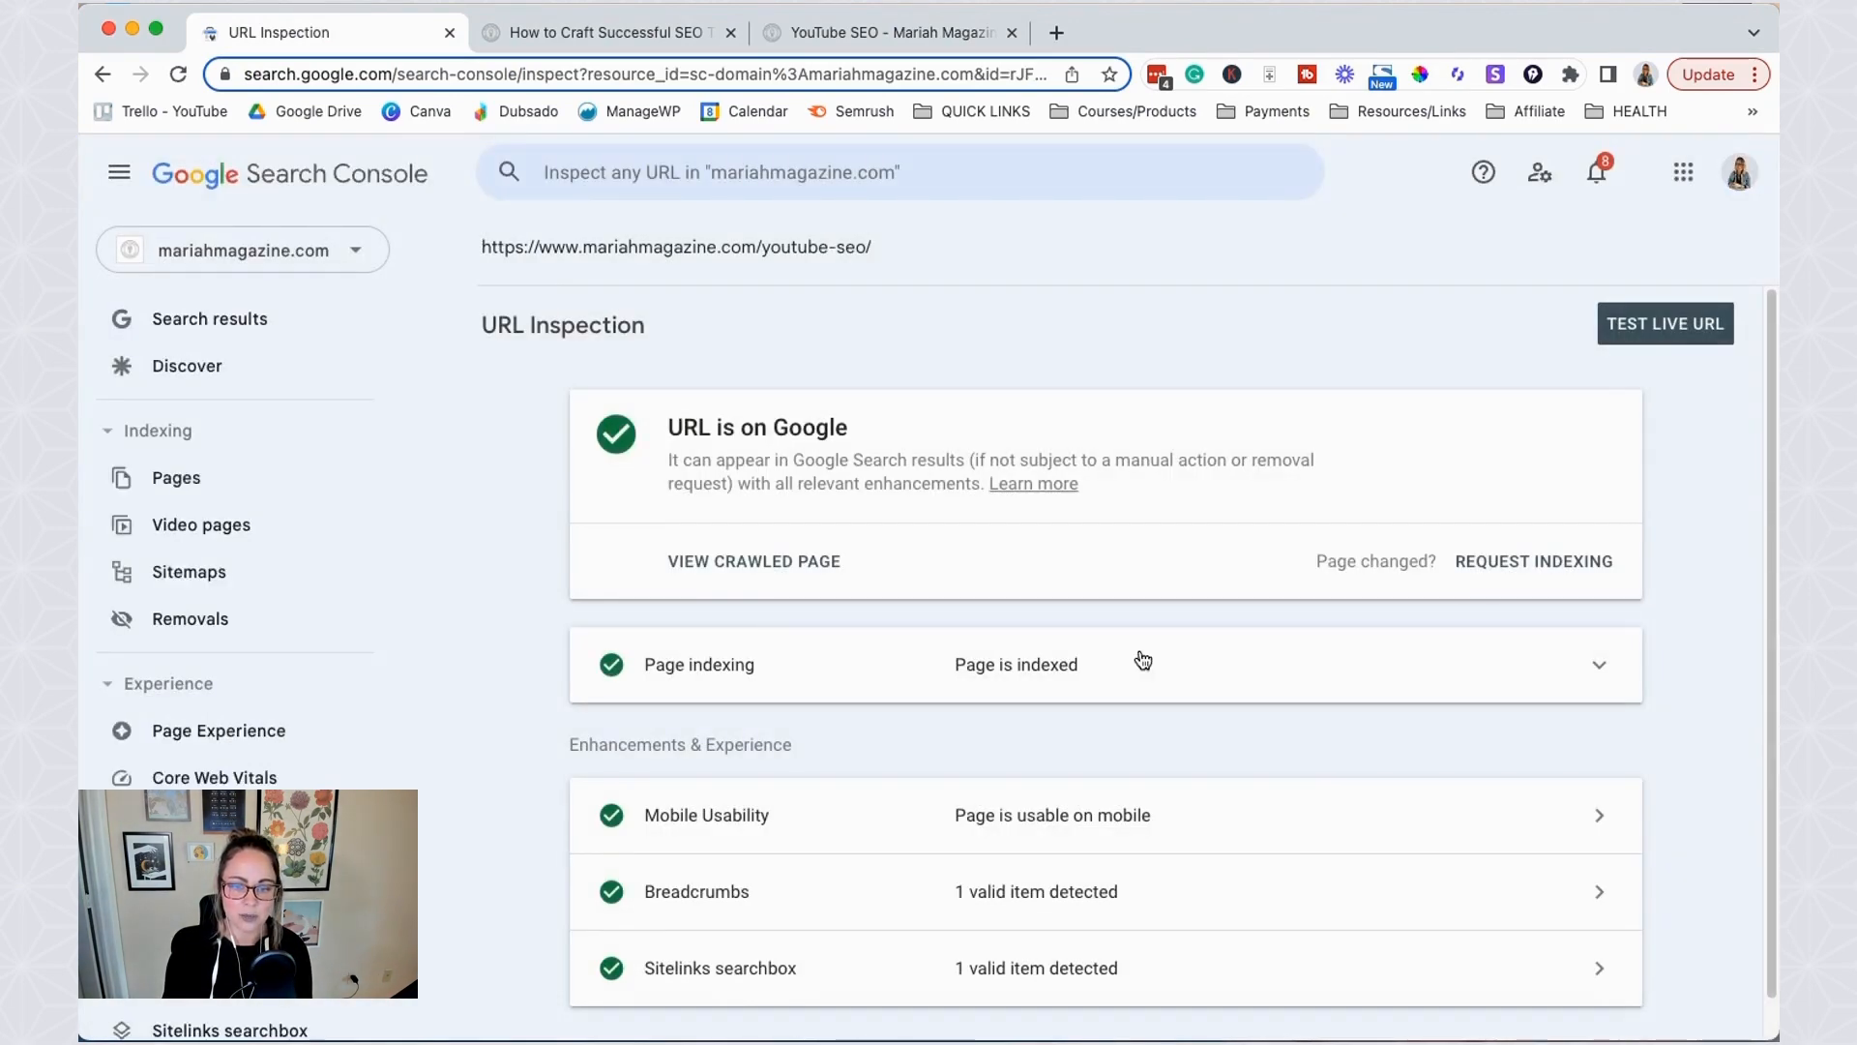
{"action": "mouse_move", "coordinate": [1001, 624]}
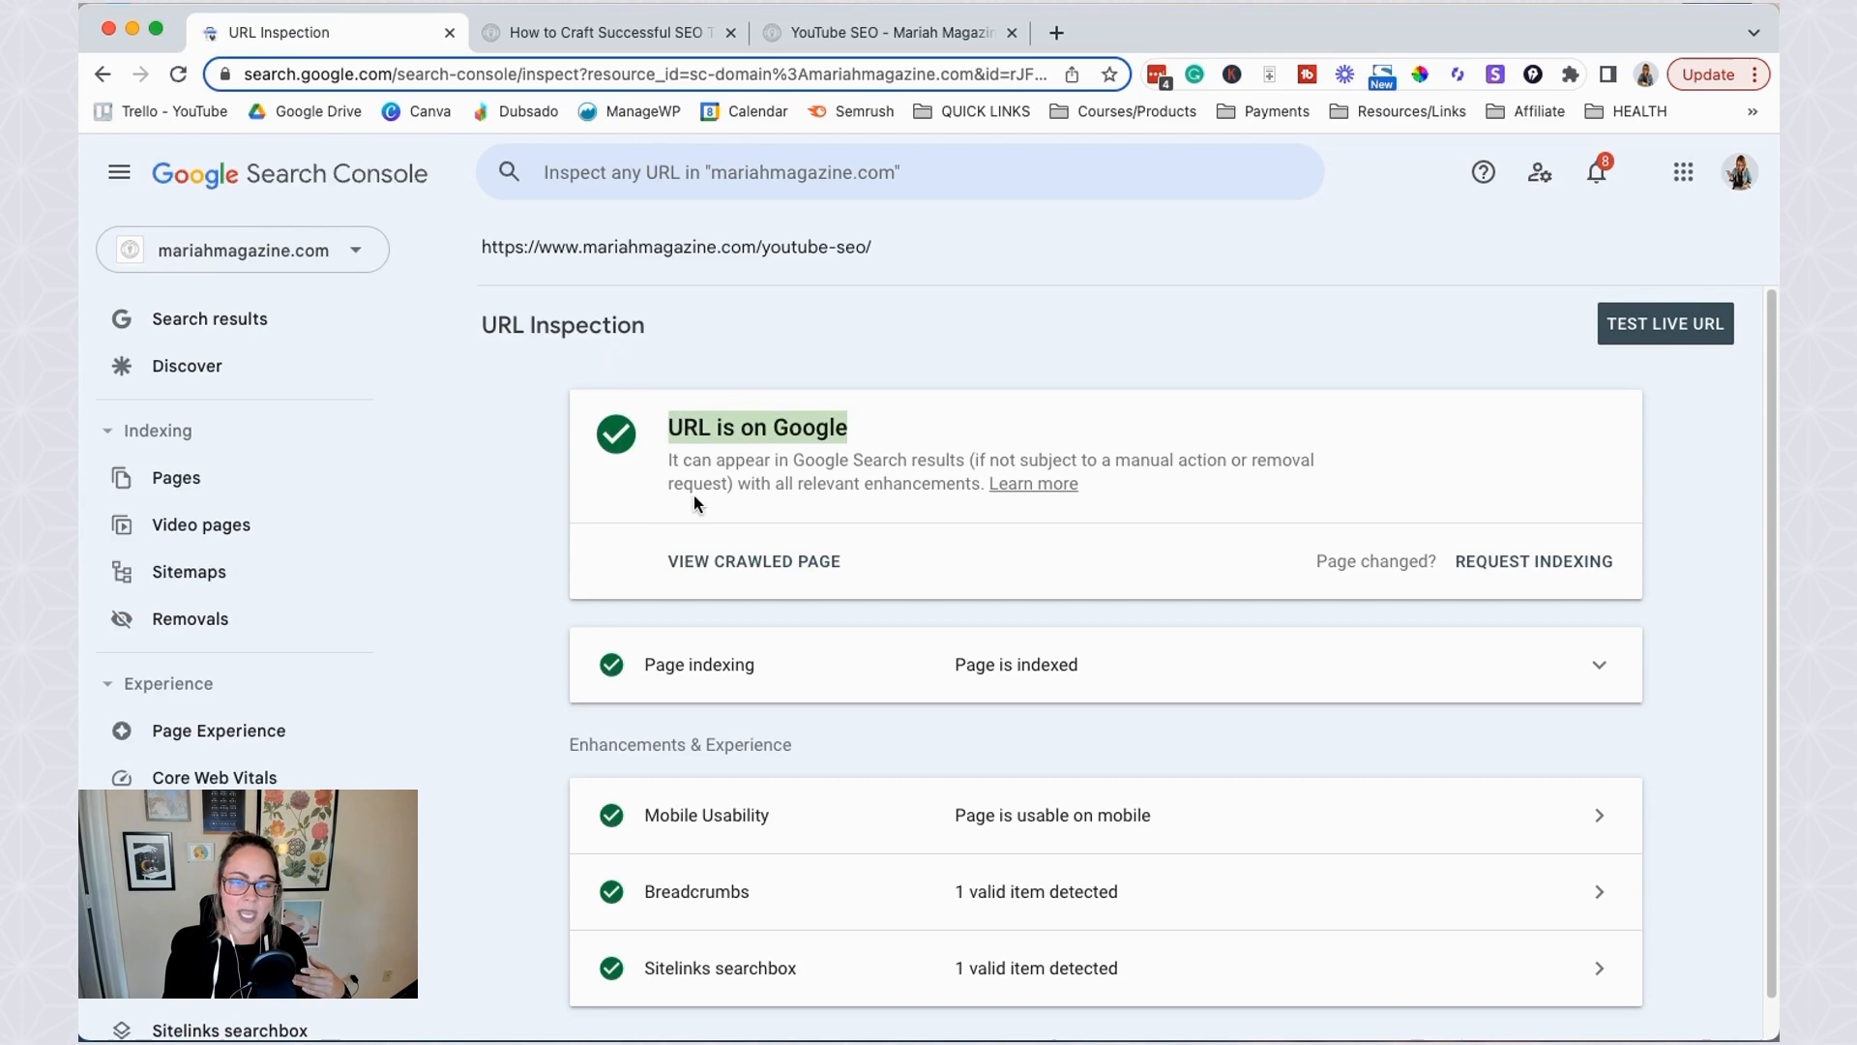
{"action": "mouse_move", "coordinate": [992, 442]}
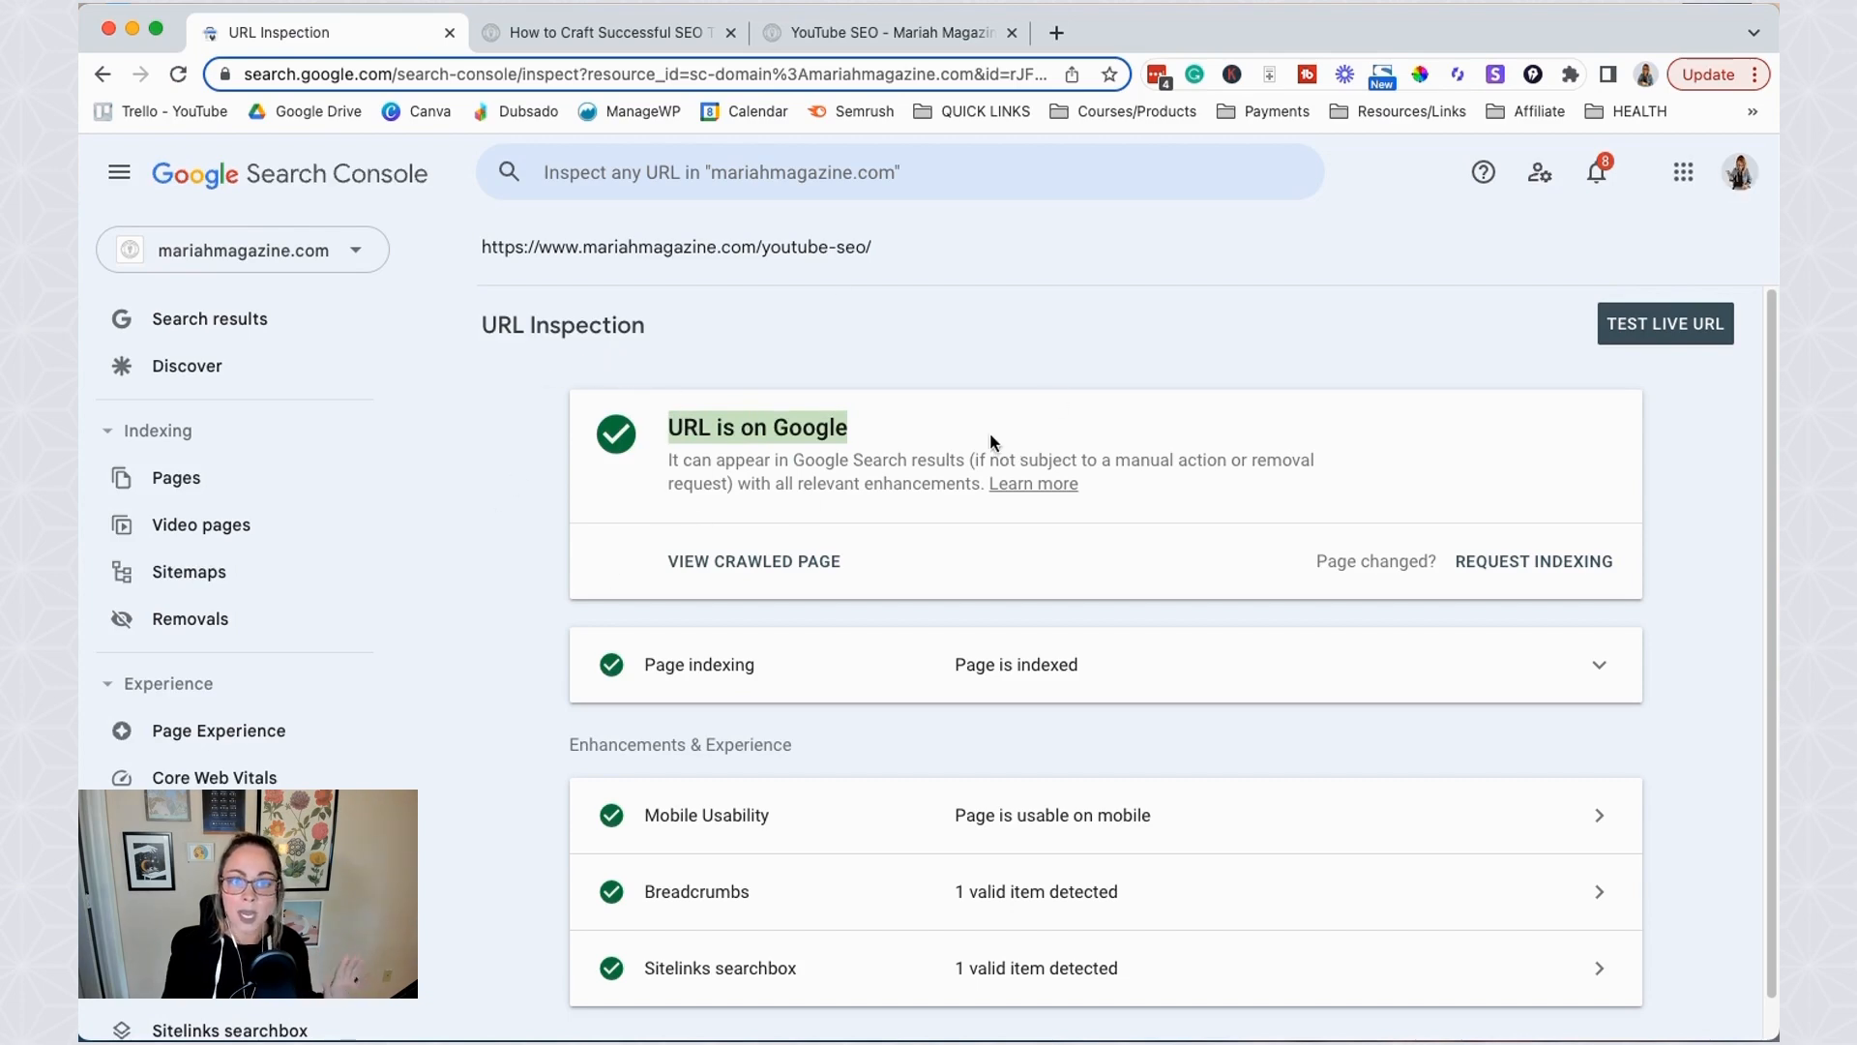
{"action": "left_click", "coordinate": [888, 32]}
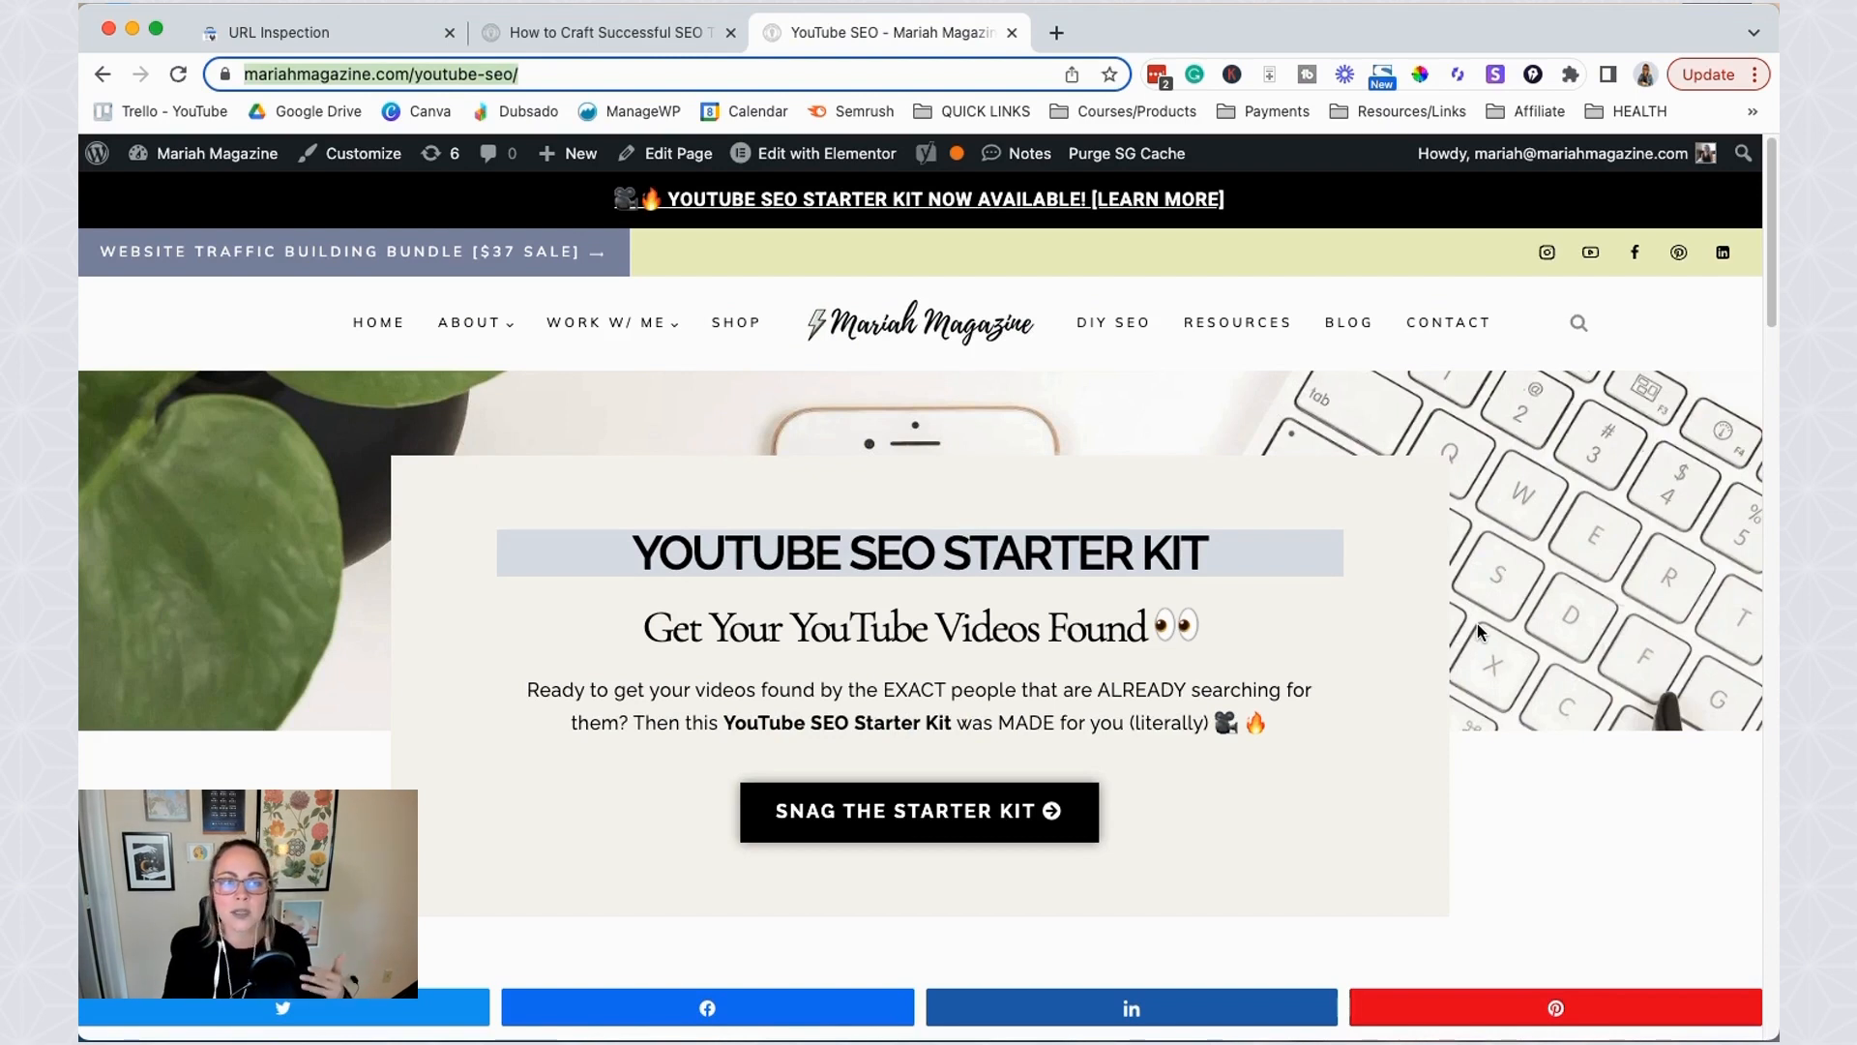
{"action": "mouse_move", "coordinate": [1333, 496]}
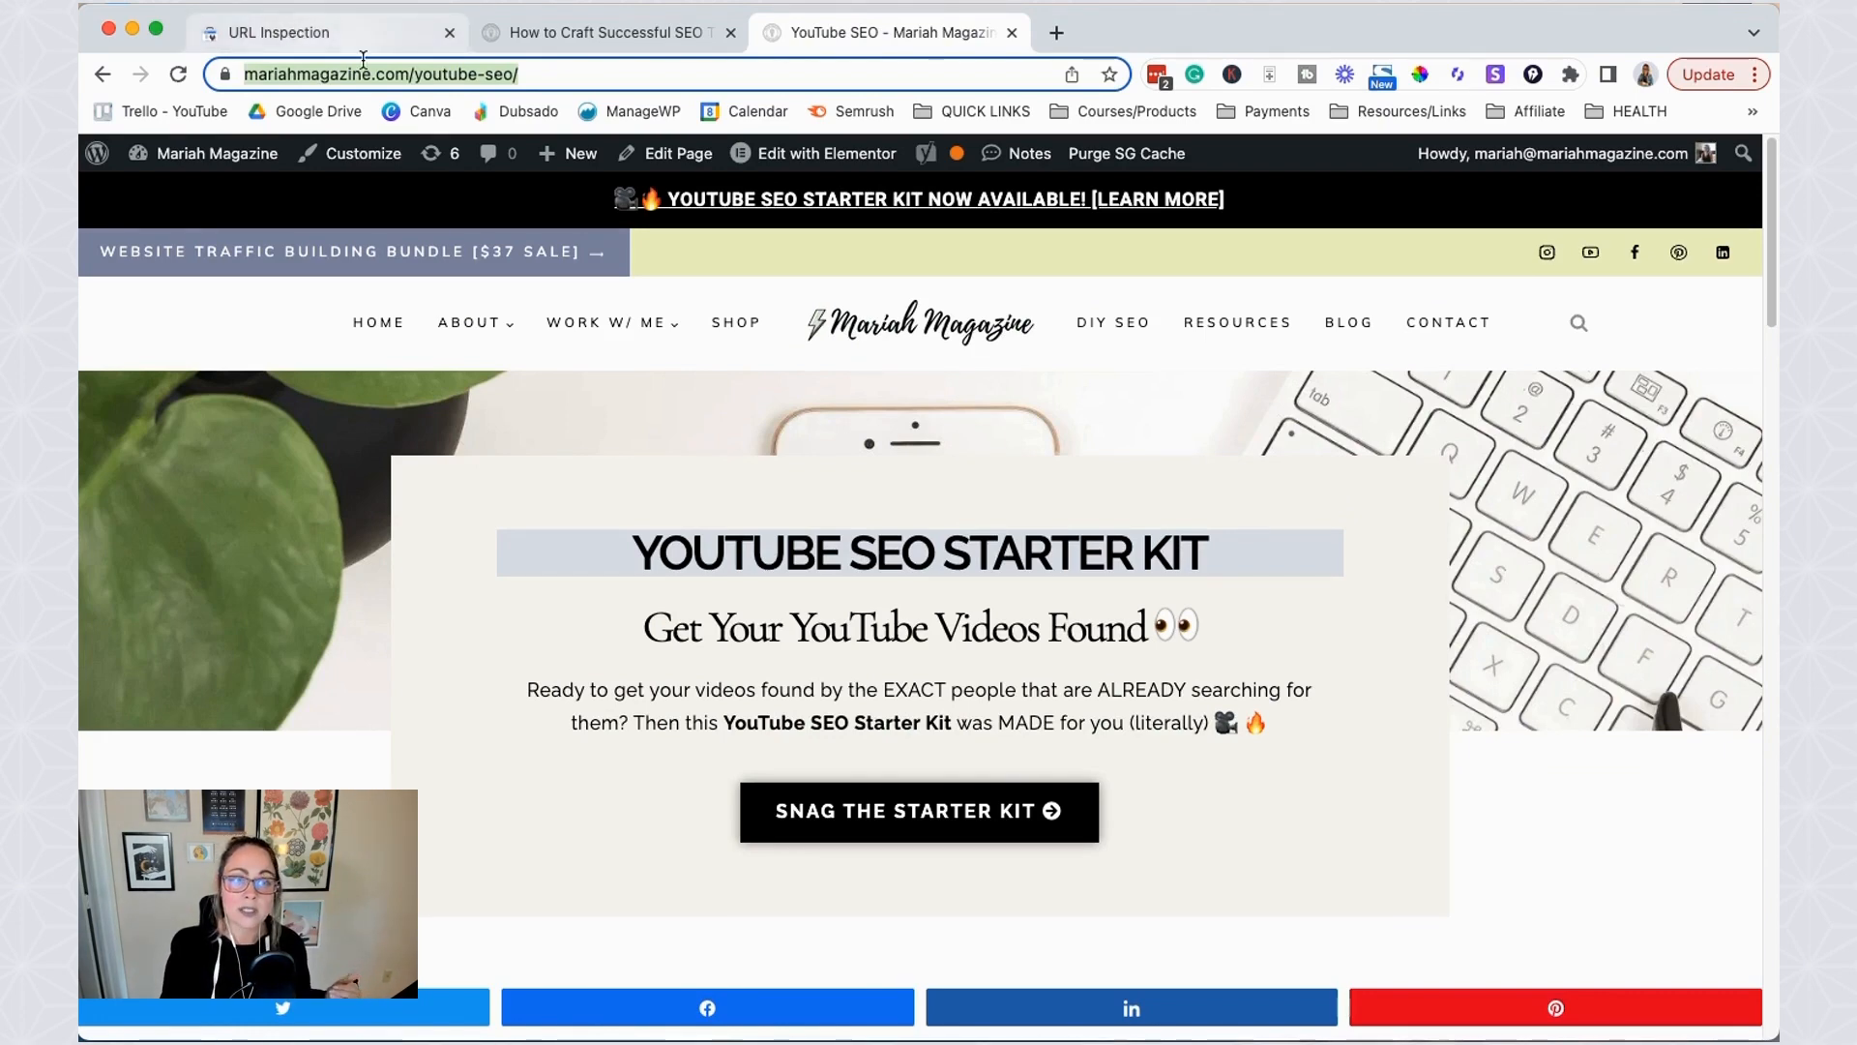
- Return to the youtube-seo inspection result showing the page is on Google and indexed
{"action": "left_click", "coordinate": [284, 32]}
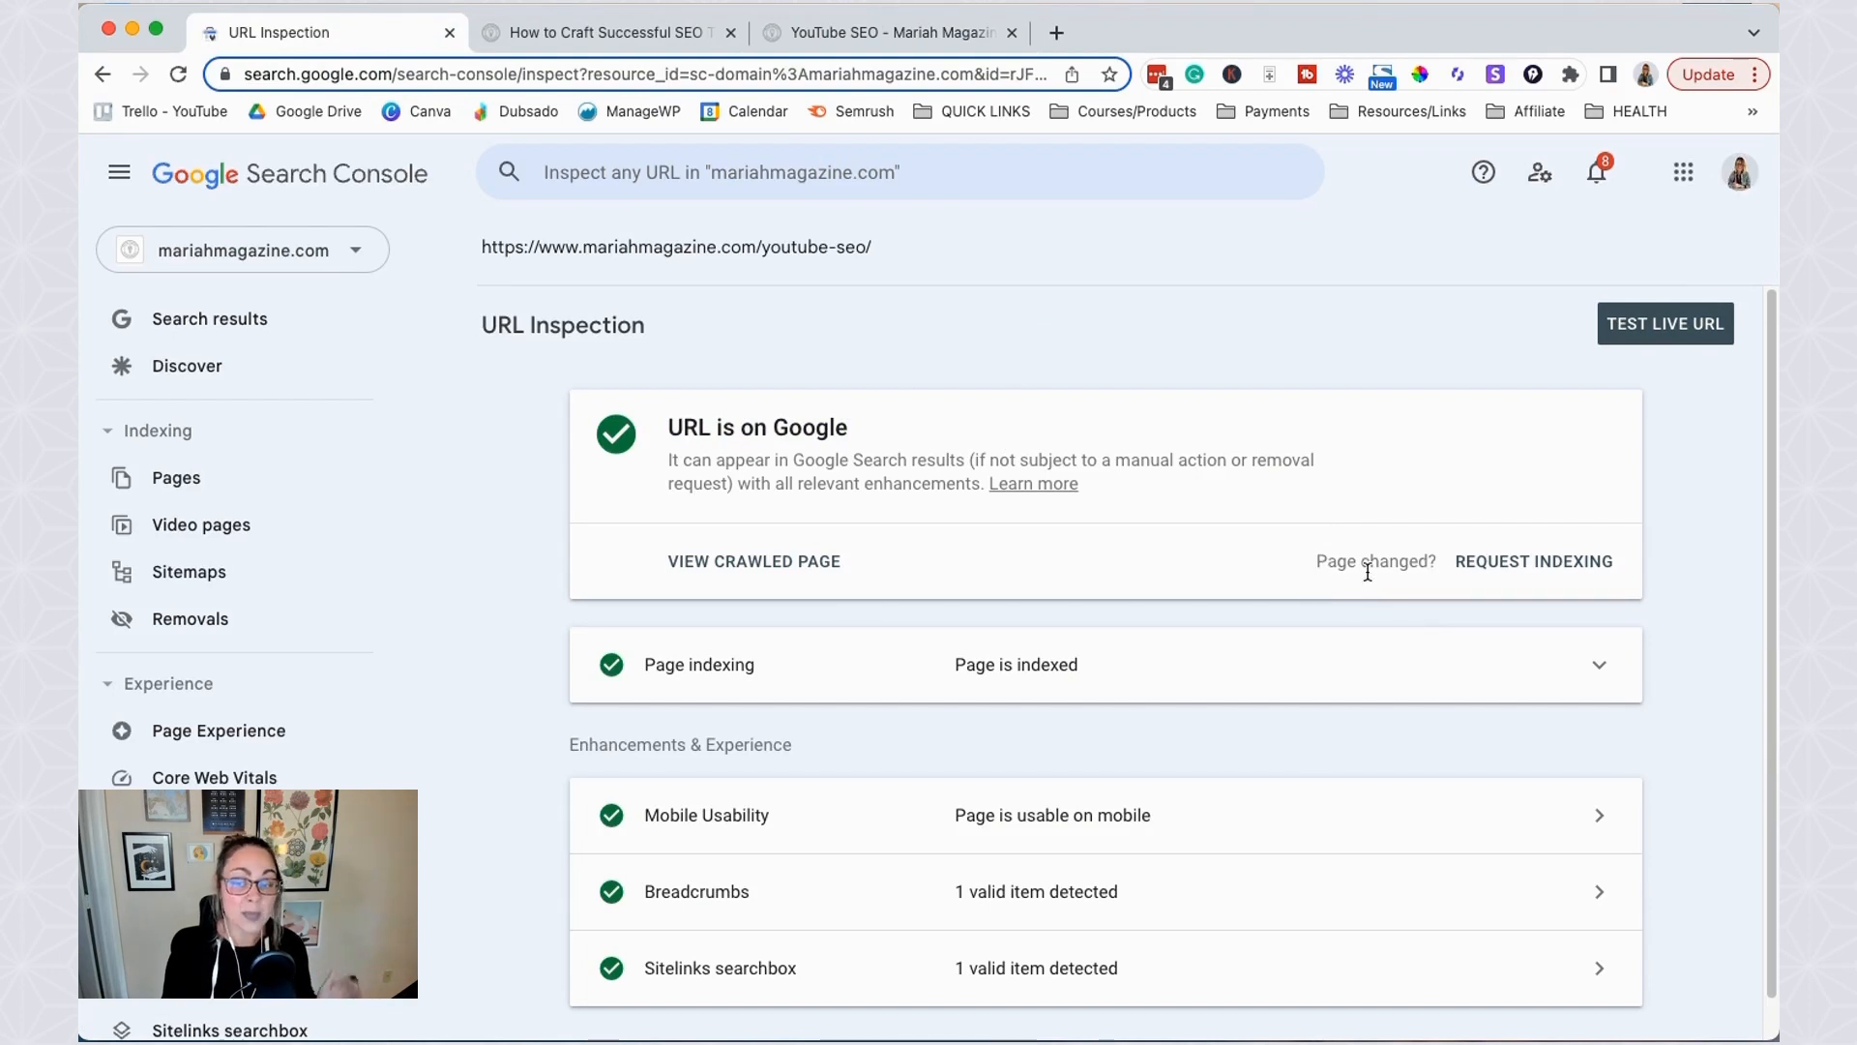
{"action": "mouse_move", "coordinate": [1438, 560]}
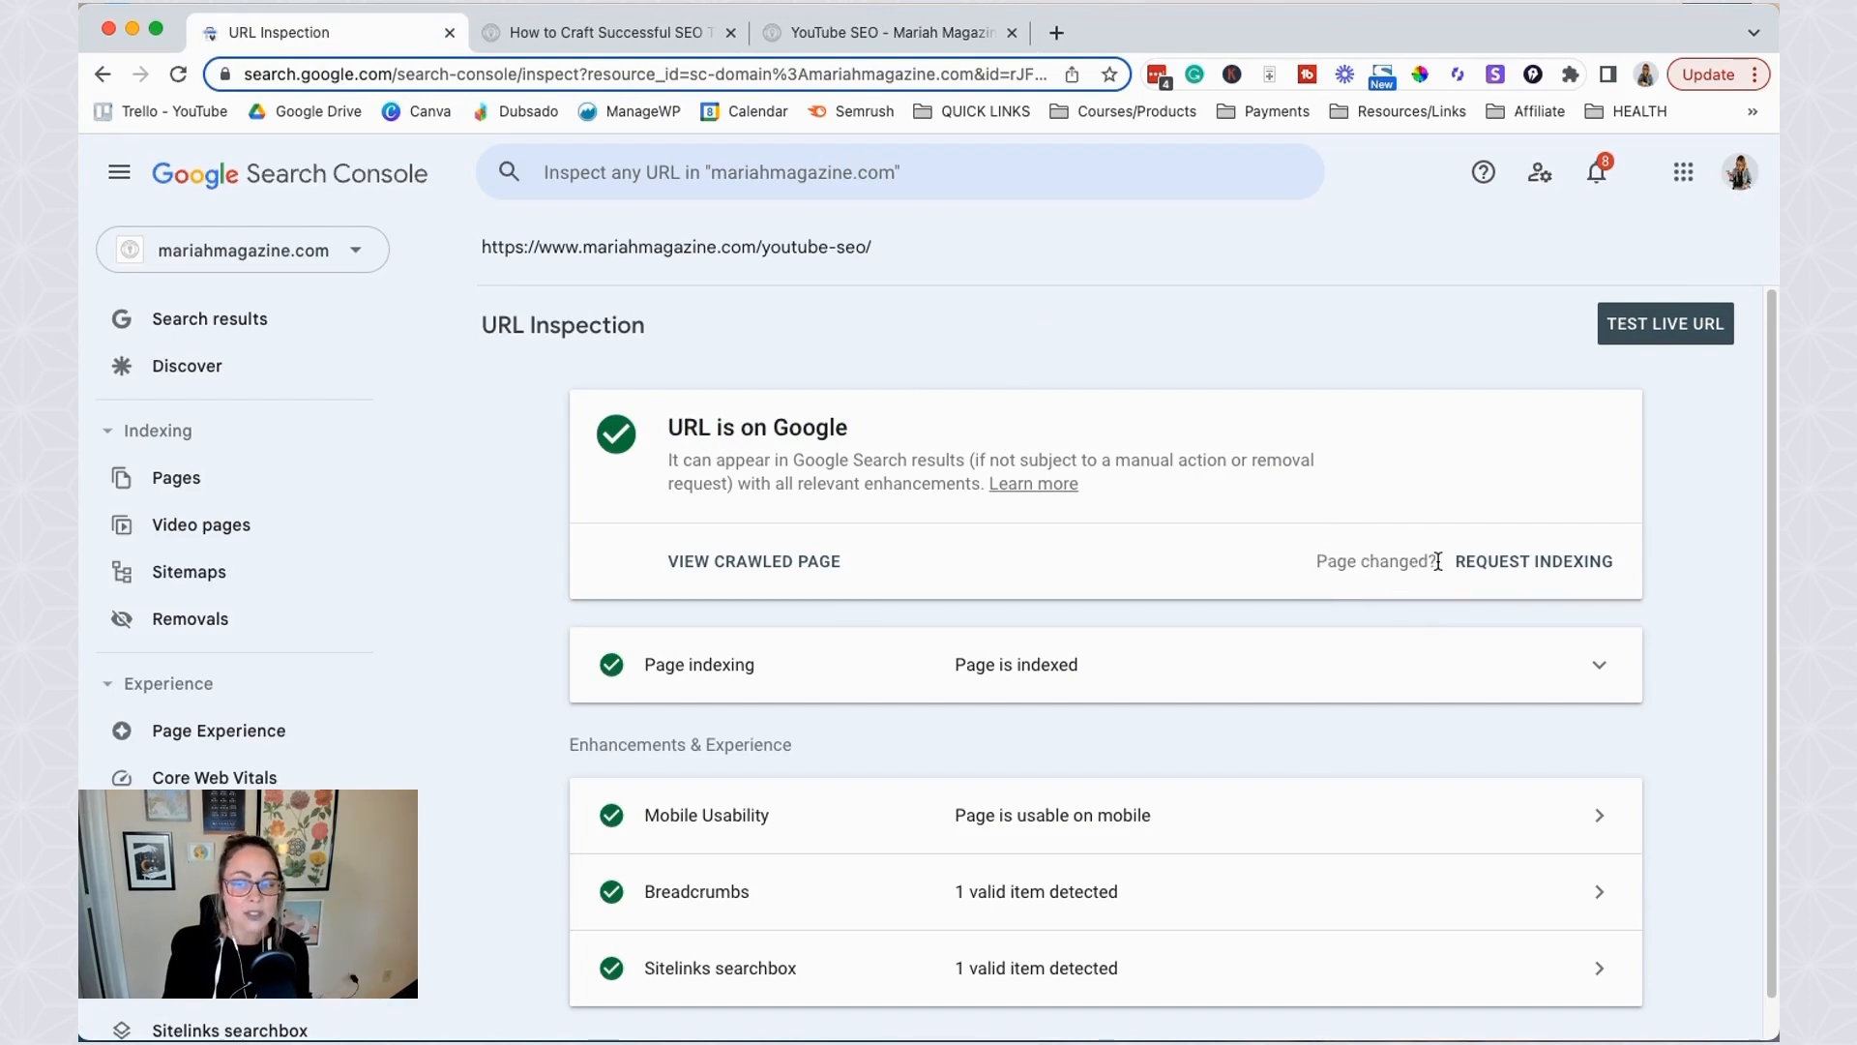